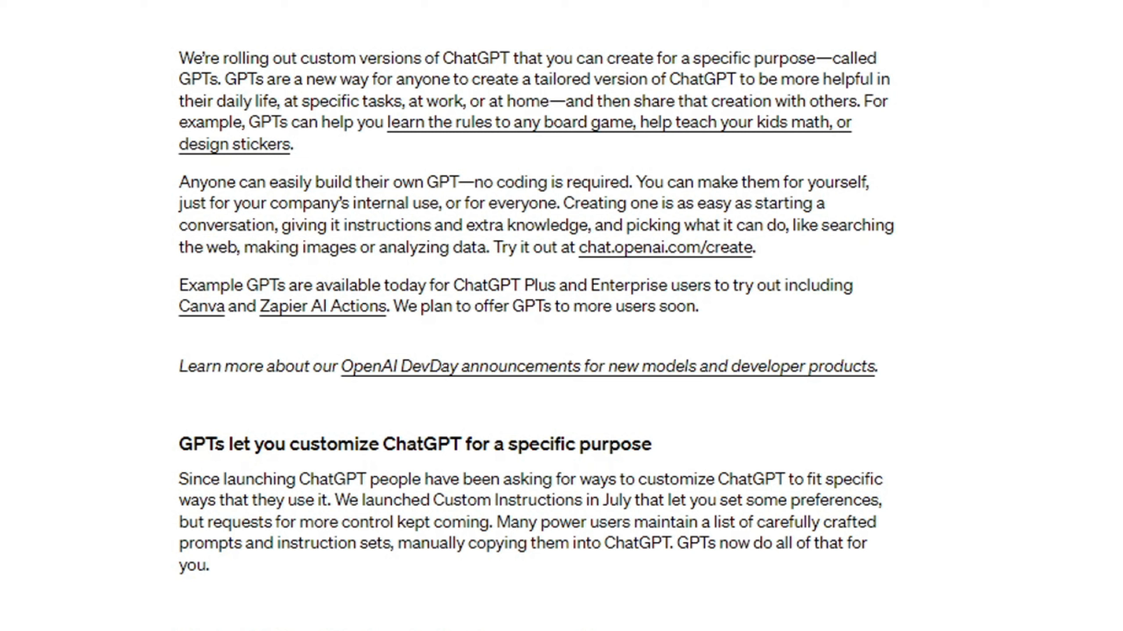
- Show the Healthy Chef gluten-free dinner rolls recipe and scroll through its nutrition facts
left_click_drag(224, 79, 333, 80)
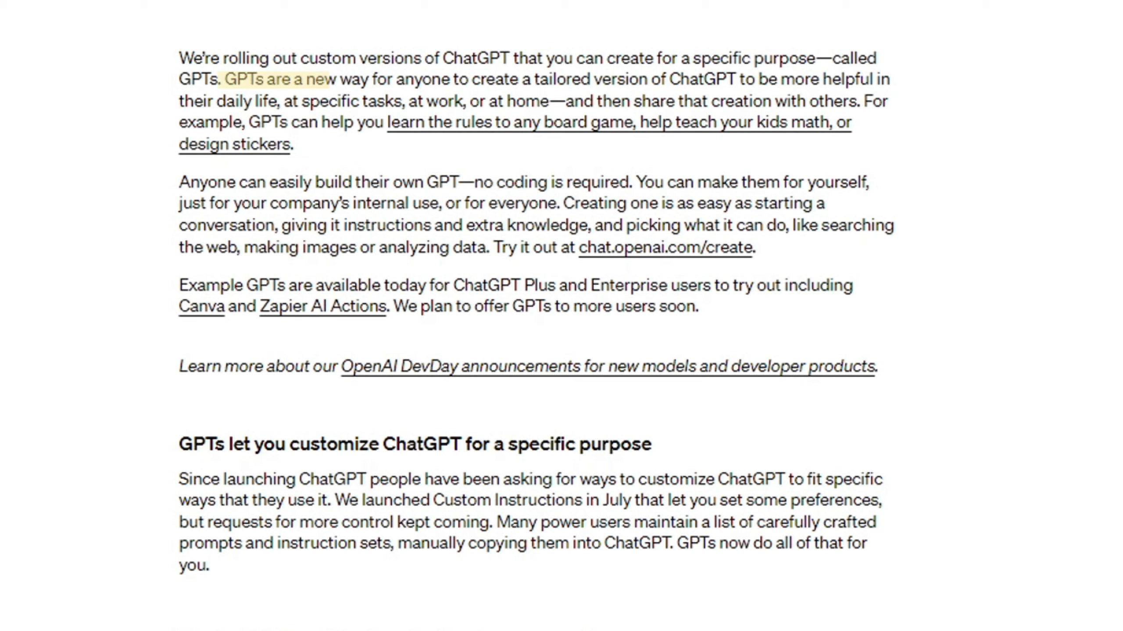
left_click_drag(228, 79, 558, 100)
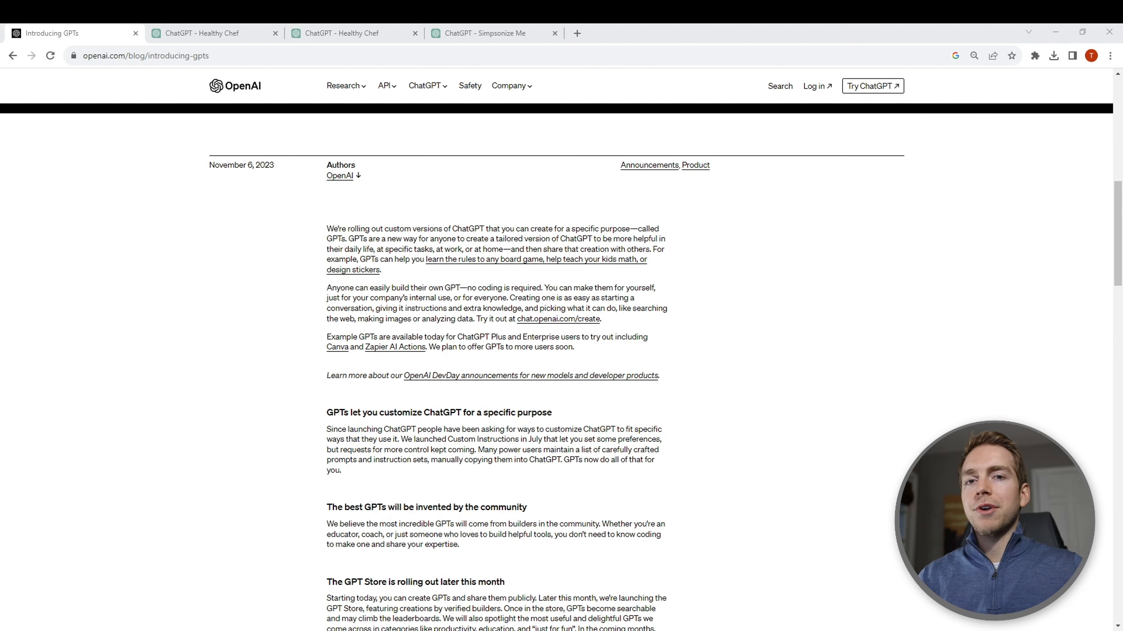
left_click(213, 33)
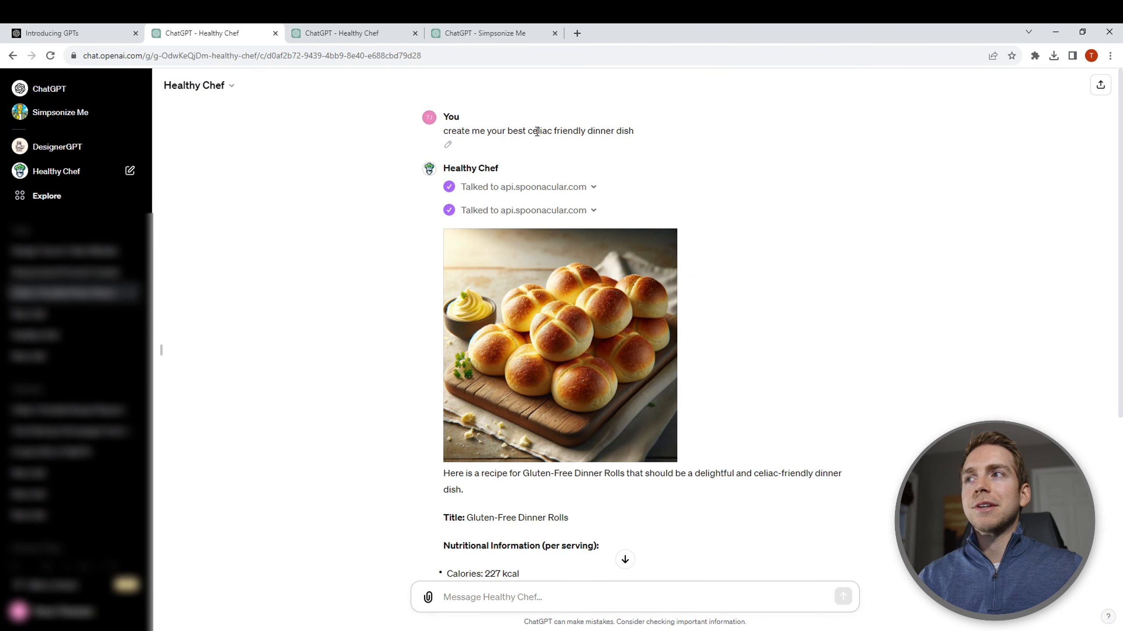
scroll("down", 3)
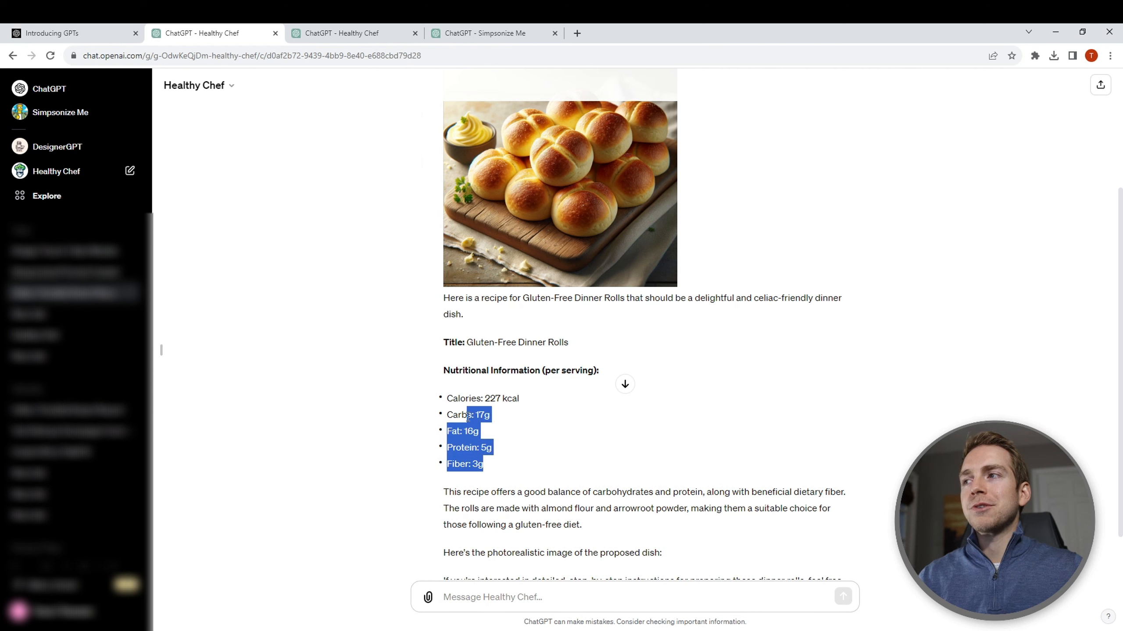
scroll("down", 3)
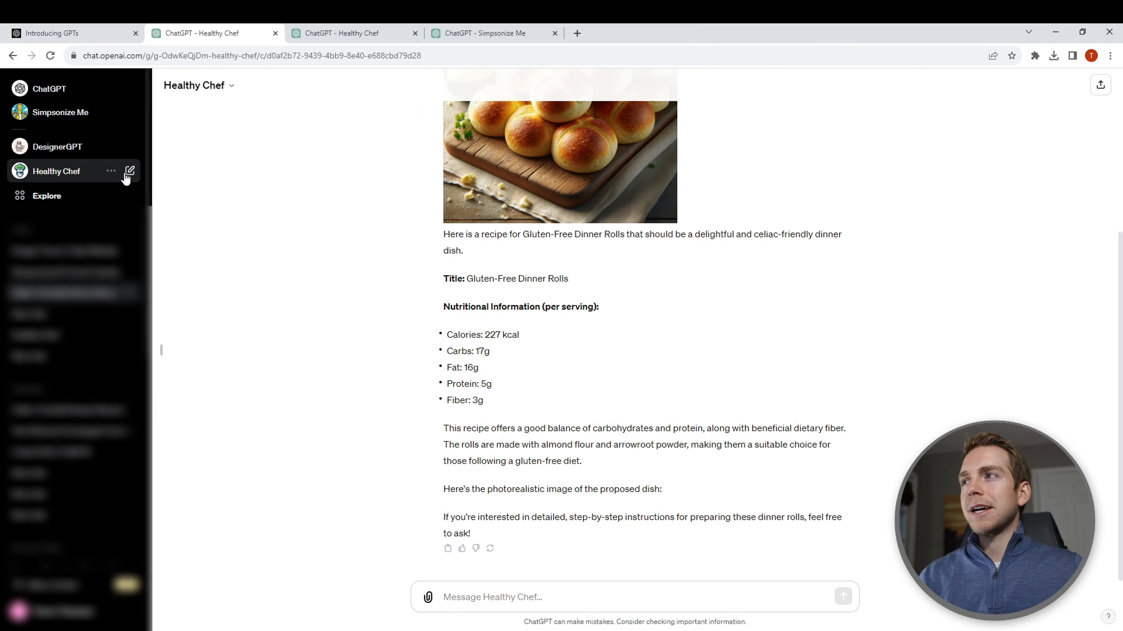
- View DesignerGPT's generated Trevor's Take channel webpage, then return to the DesignerGPT chat
left_click(58, 146)
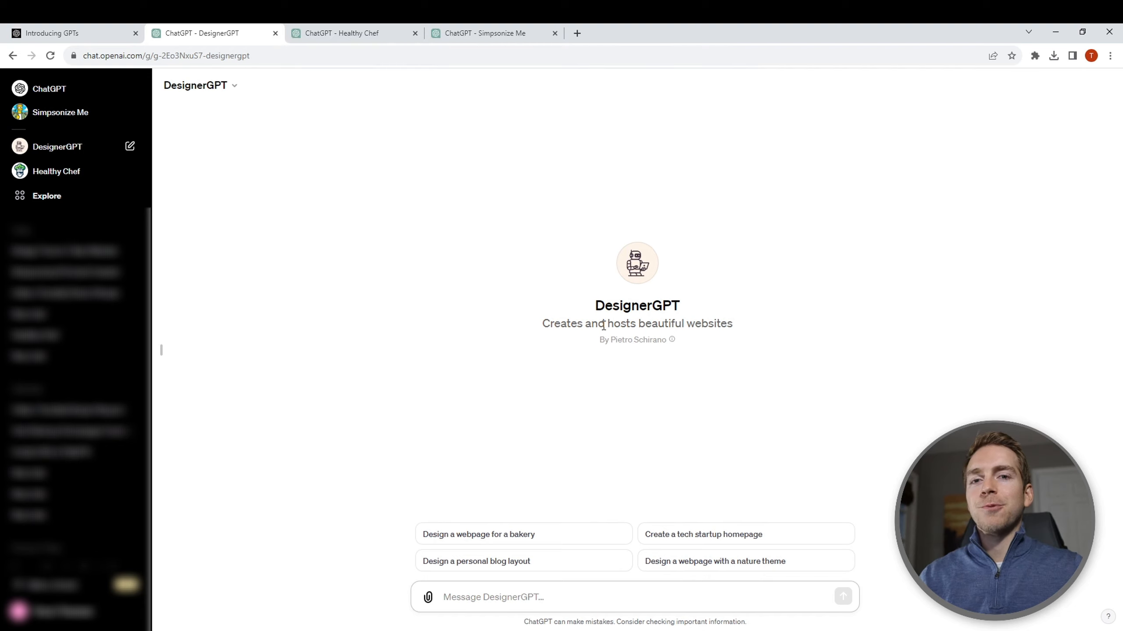
mouse_move(595, 487)
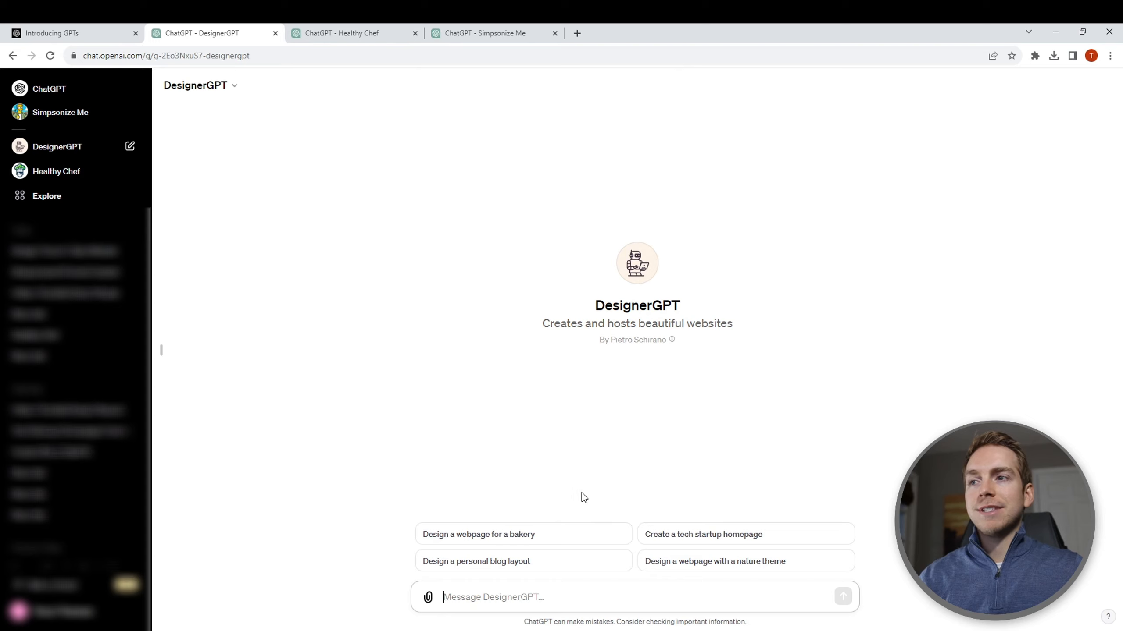
mouse_move(154, 268)
type("design me a webpage for my TrevorsTake youtube channel")
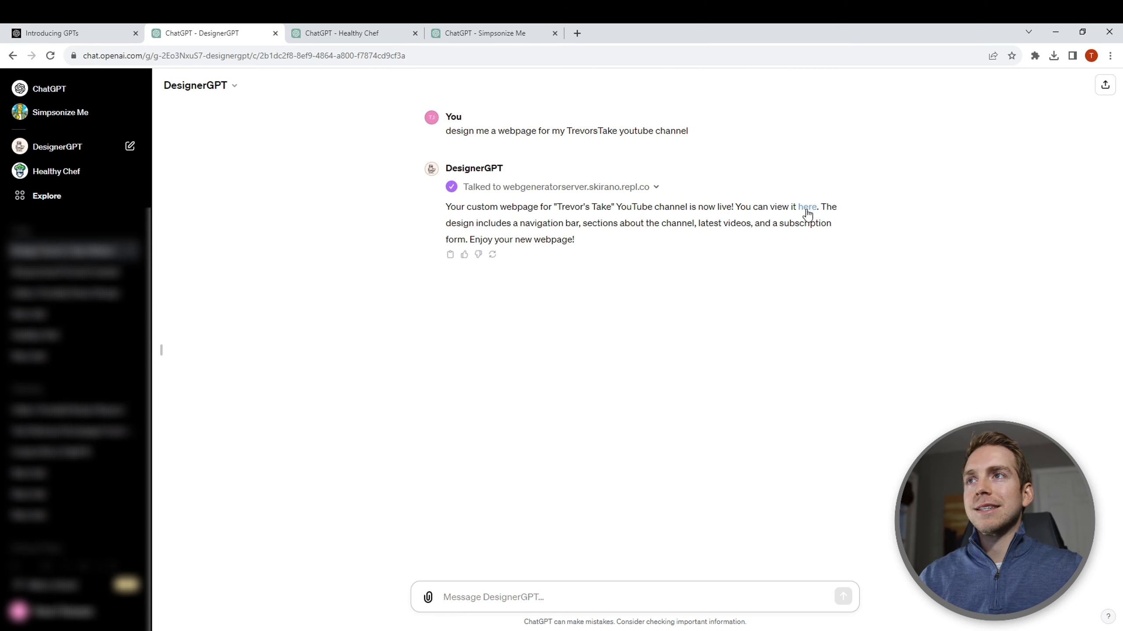
left_click(807, 207)
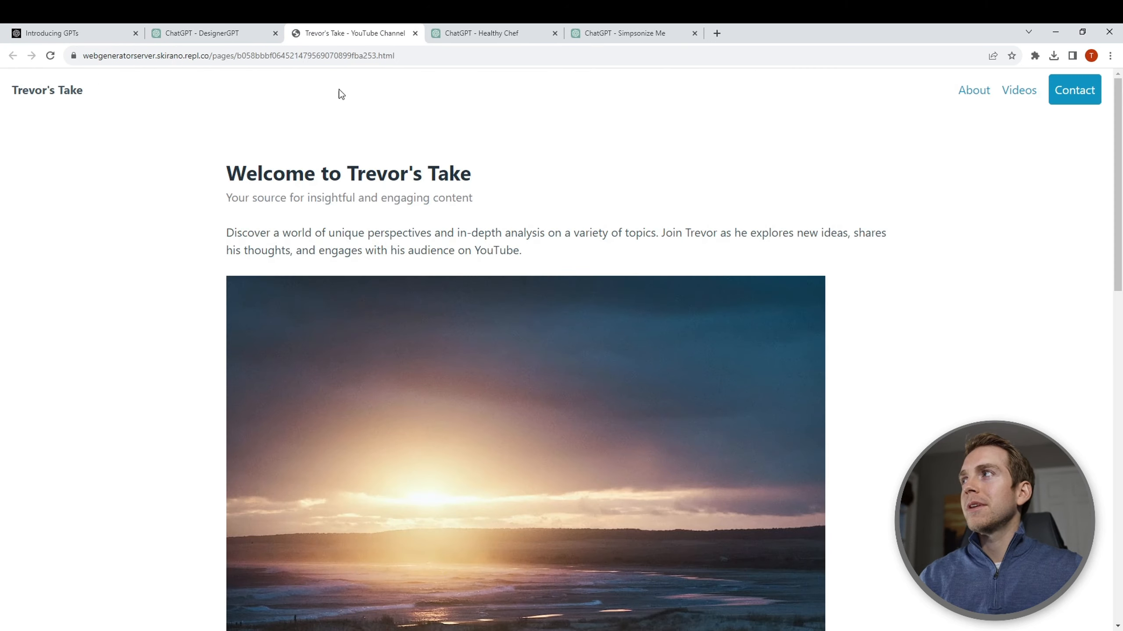
scroll("down", 3)
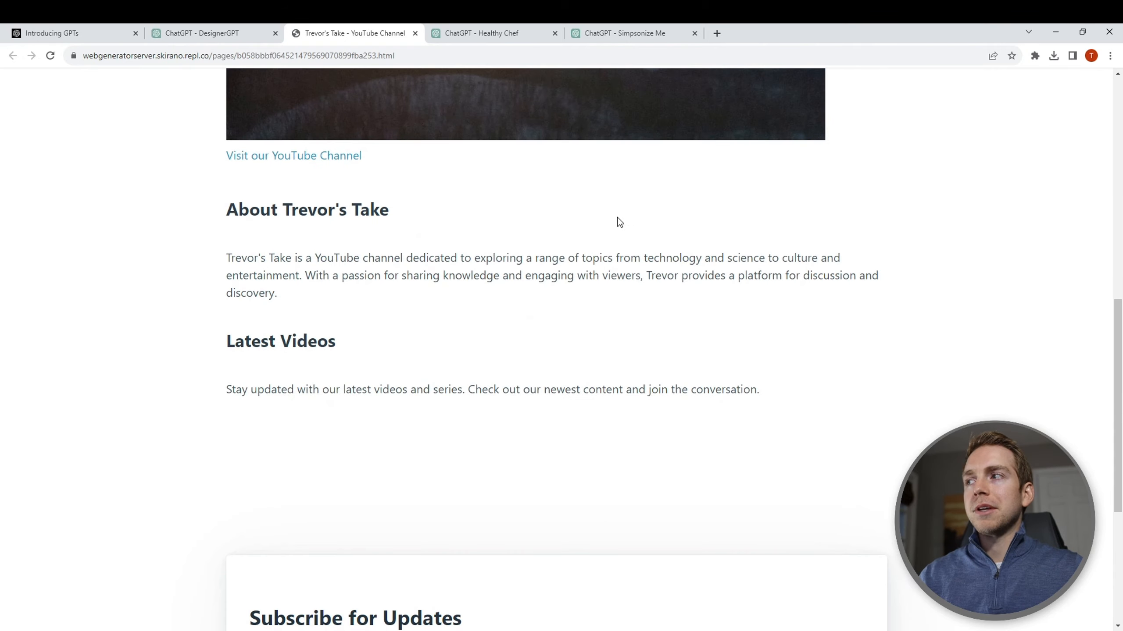
left_click(208, 33)
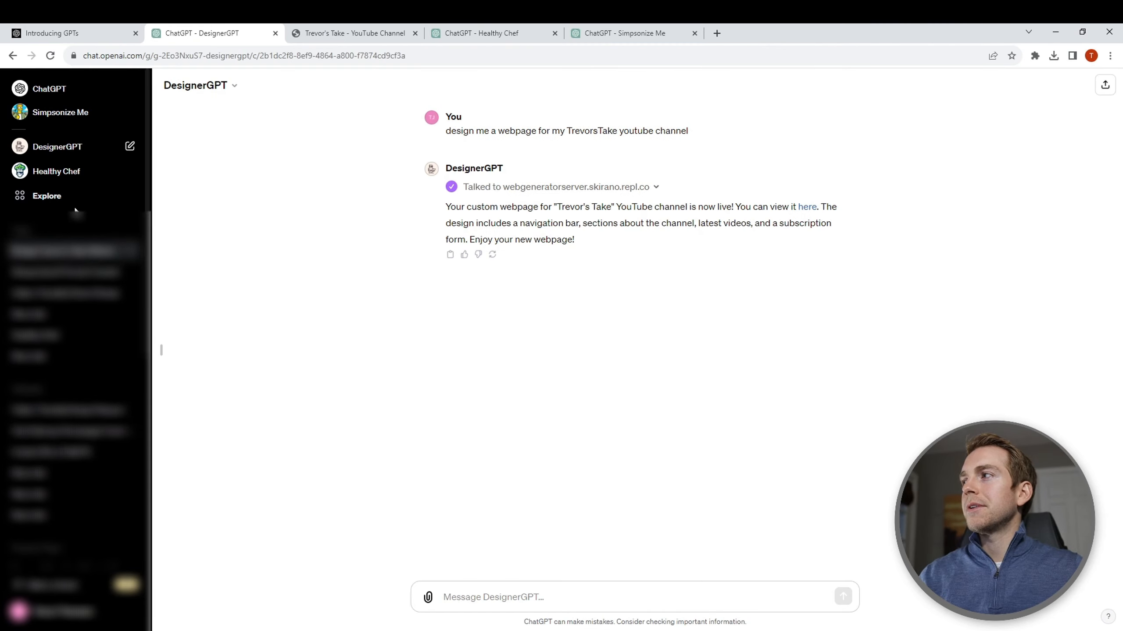
- Show the Simpsonize Me chat and its cartoon portrait of the hiking photo
left_click(60, 111)
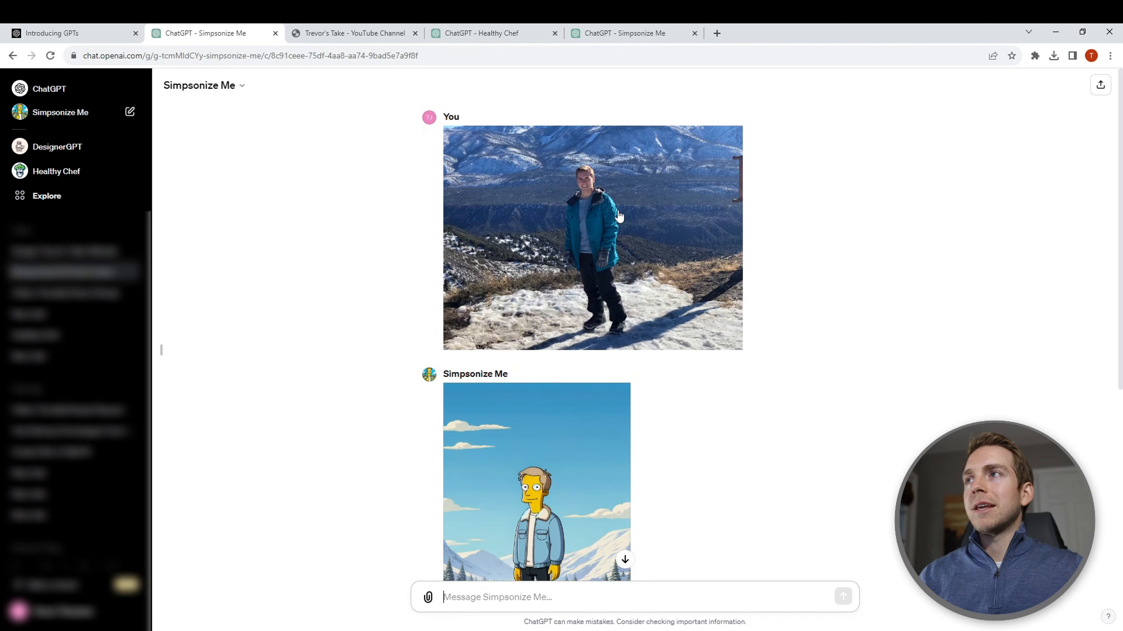
mouse_move(680, 279)
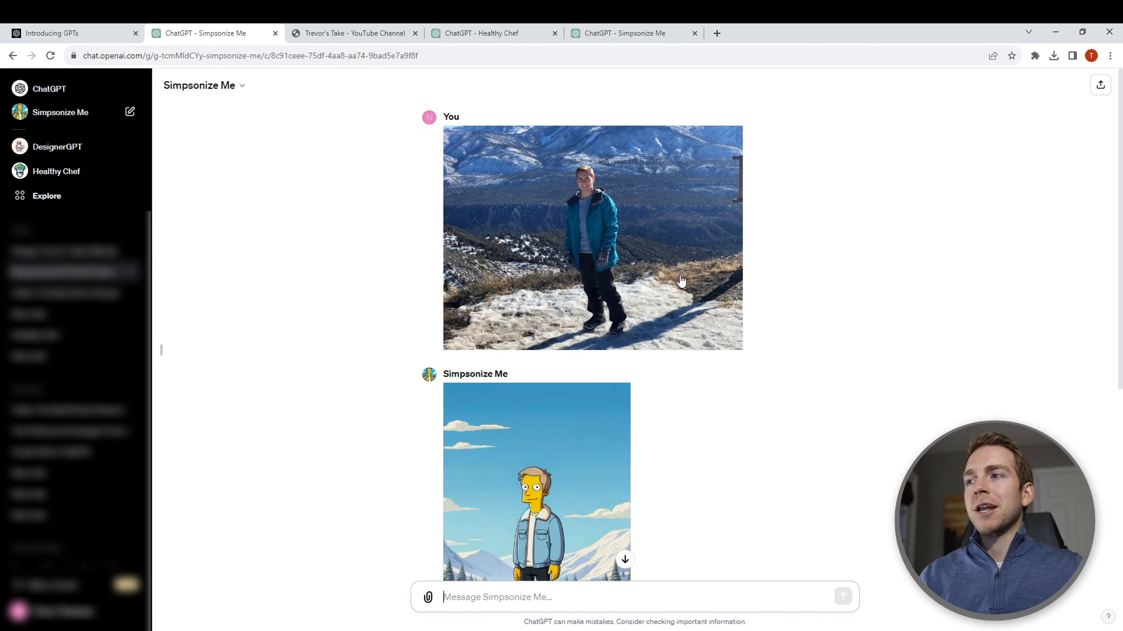
scroll("down", 3)
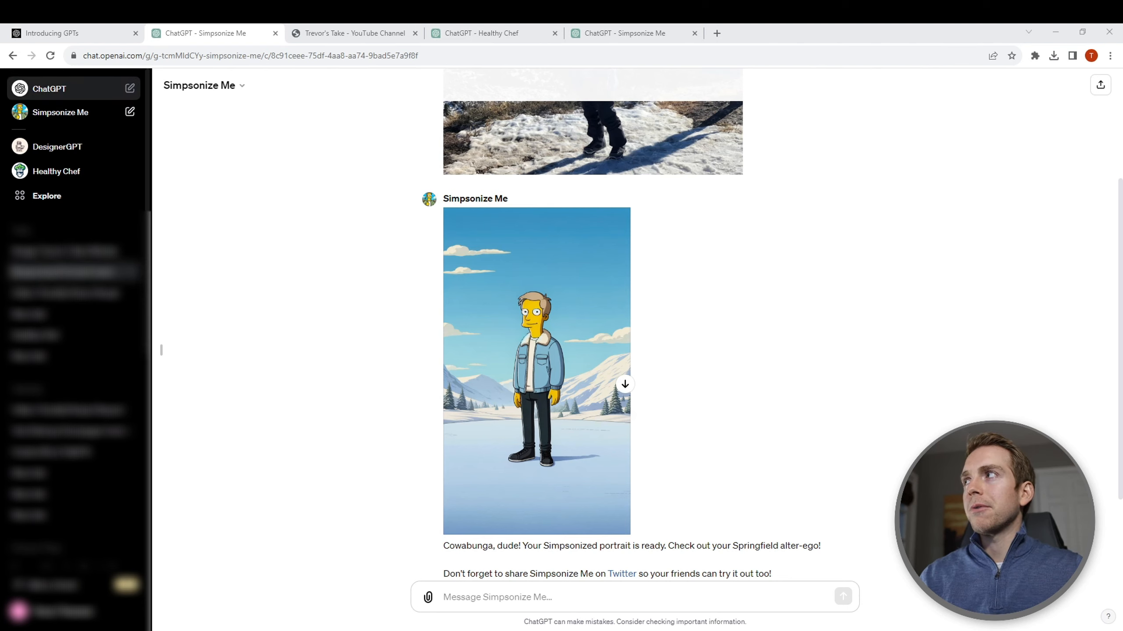
- Start a new GPT from the Explore page with Create a GPT
left_click(49, 88)
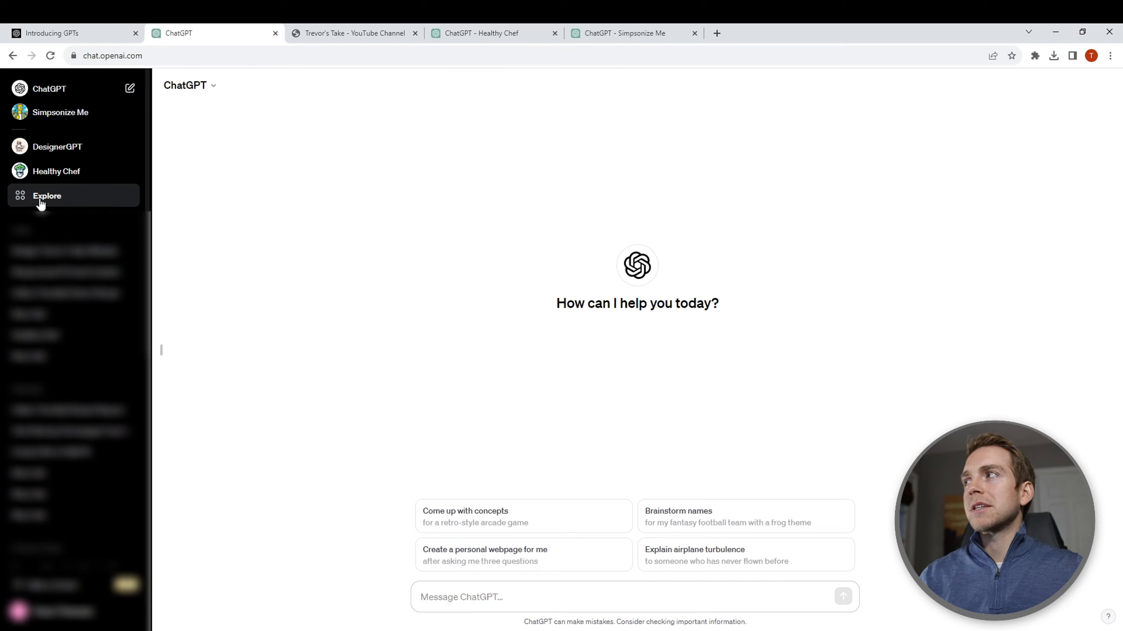
left_click(47, 196)
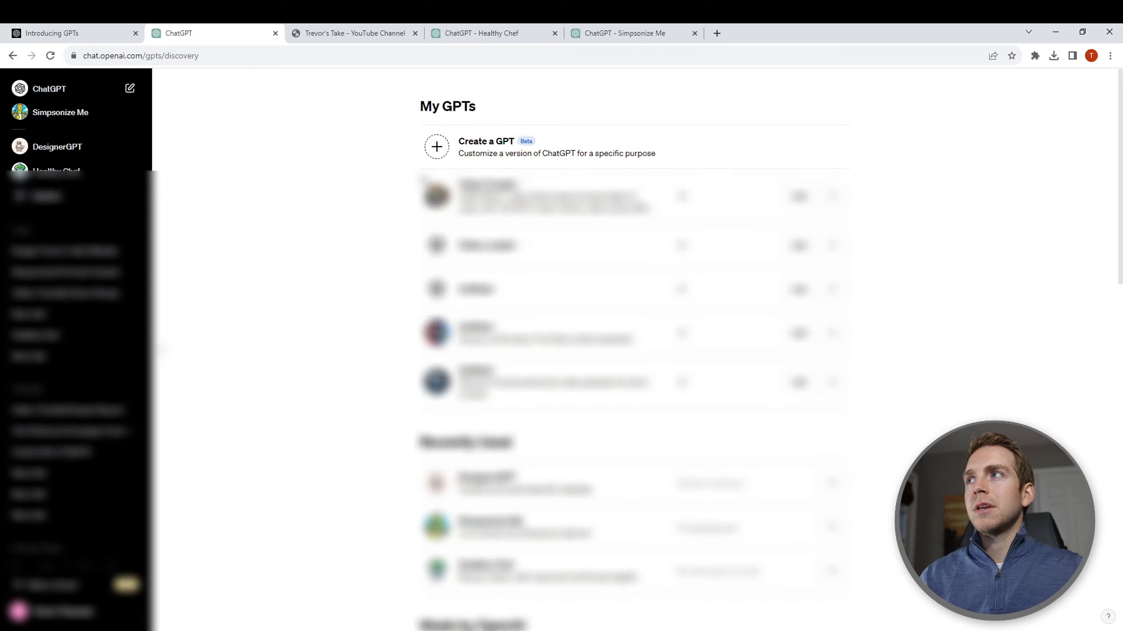
mouse_move(492, 146)
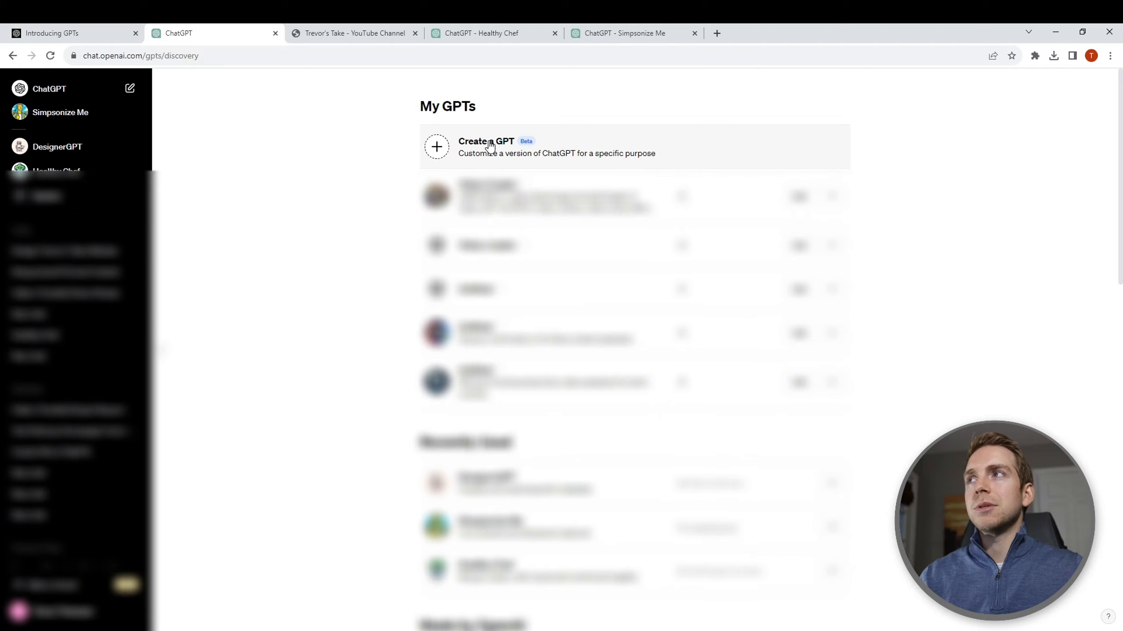
left_click(486, 147)
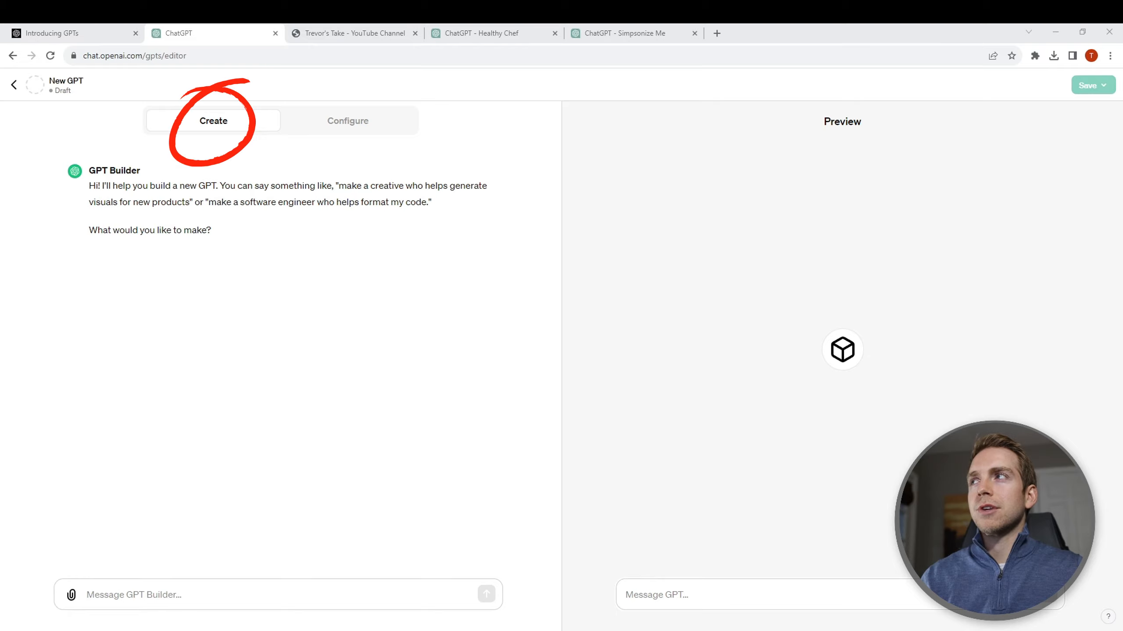
- Show the new GPT's empty Configure form after checking the Create builder
left_click(348, 120)
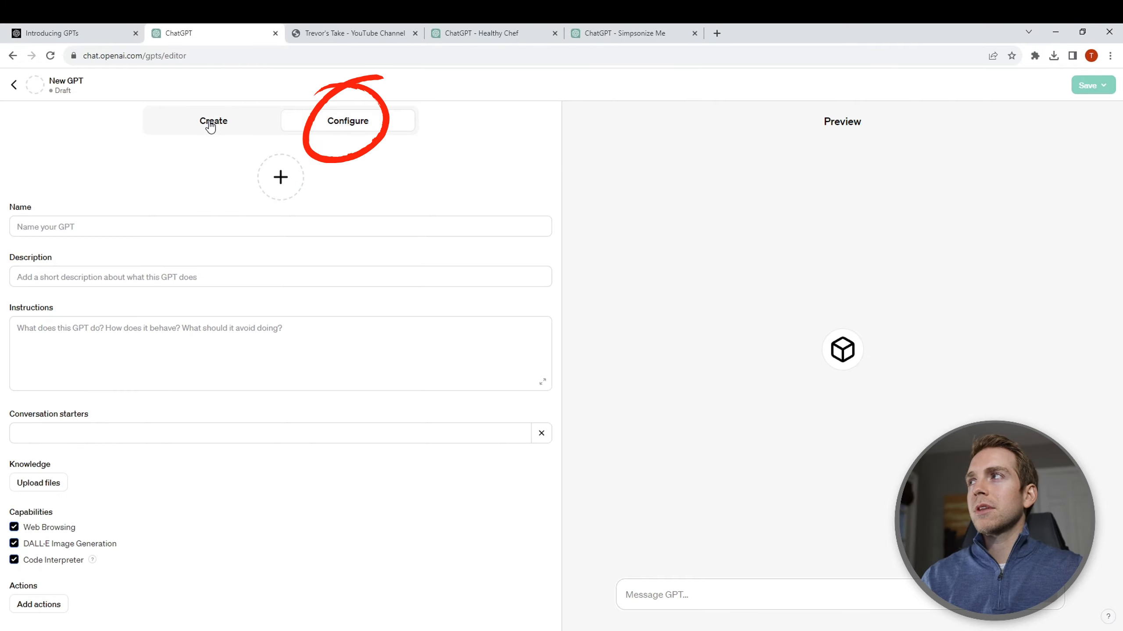
left_click(213, 120)
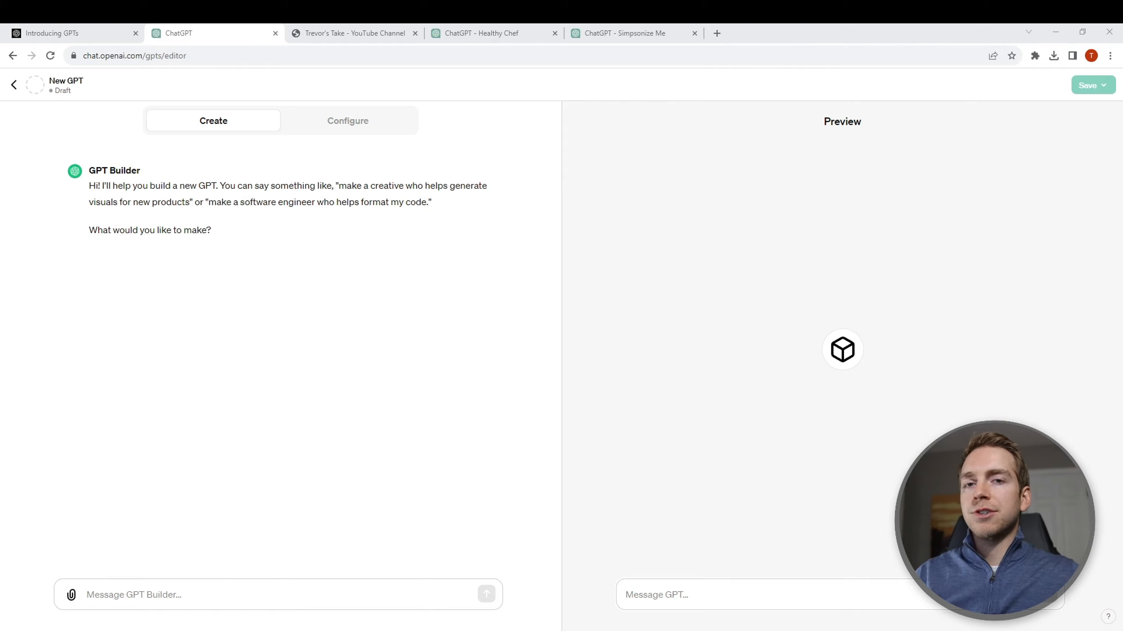
left_click(347, 120)
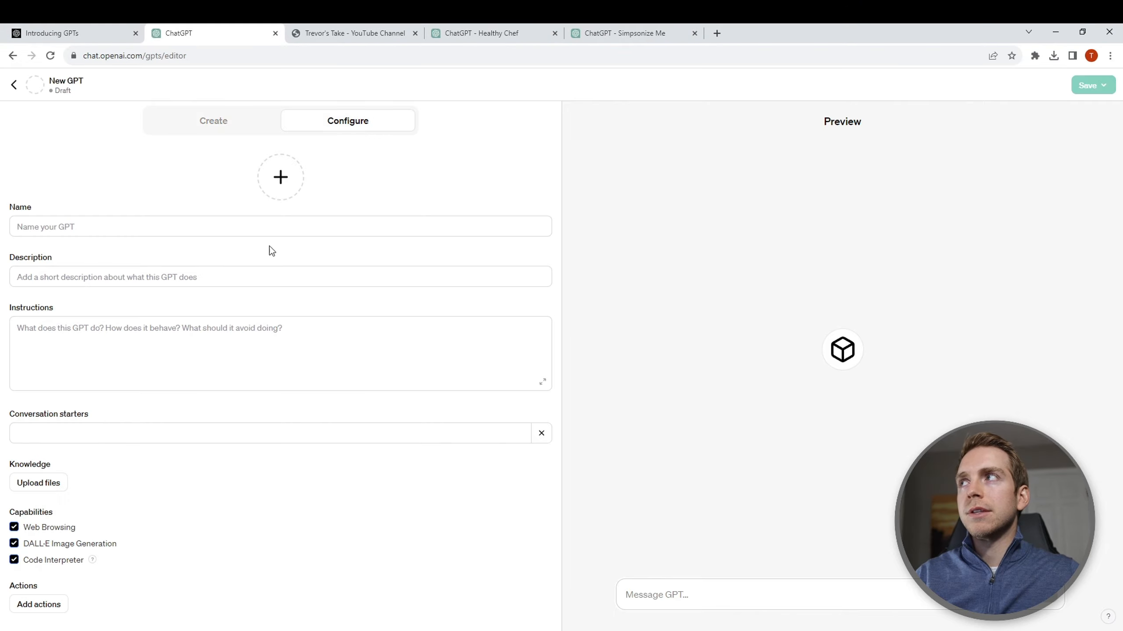
left_click(280, 226)
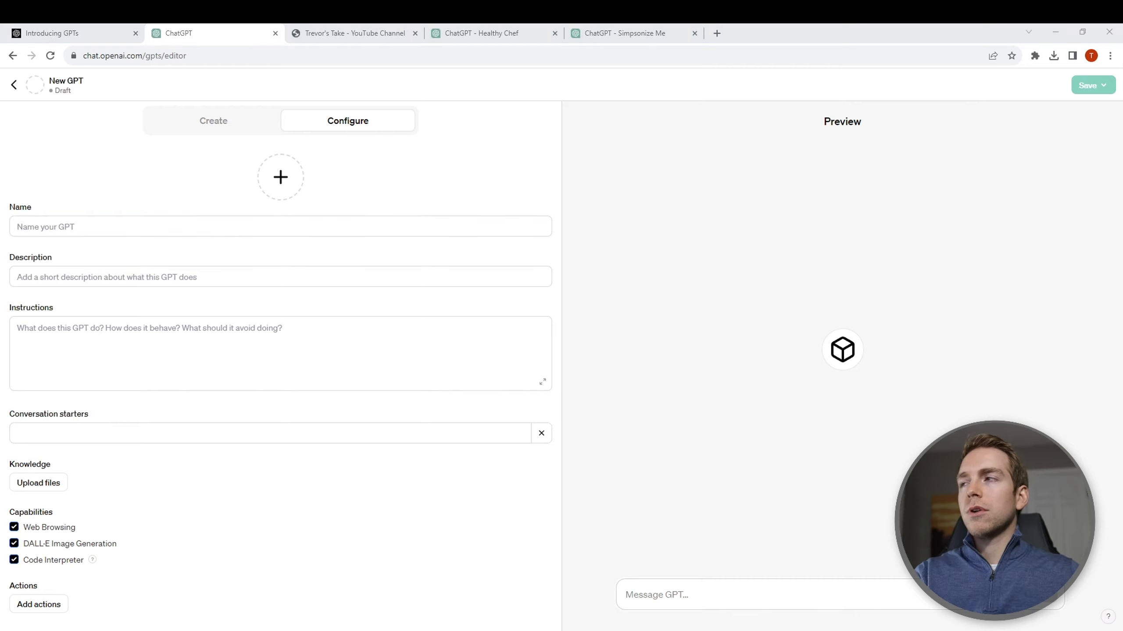
- Name the GPT 'YouTube' and describe it as taking a video length from the user
left_click(280, 227)
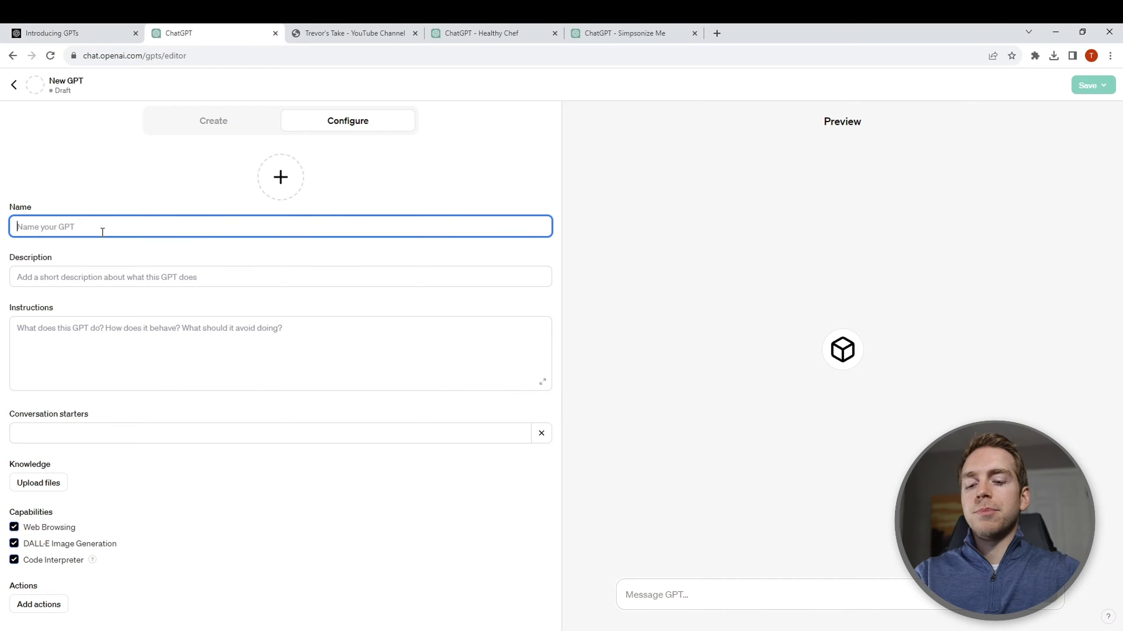
type("YouTube Video Creator")
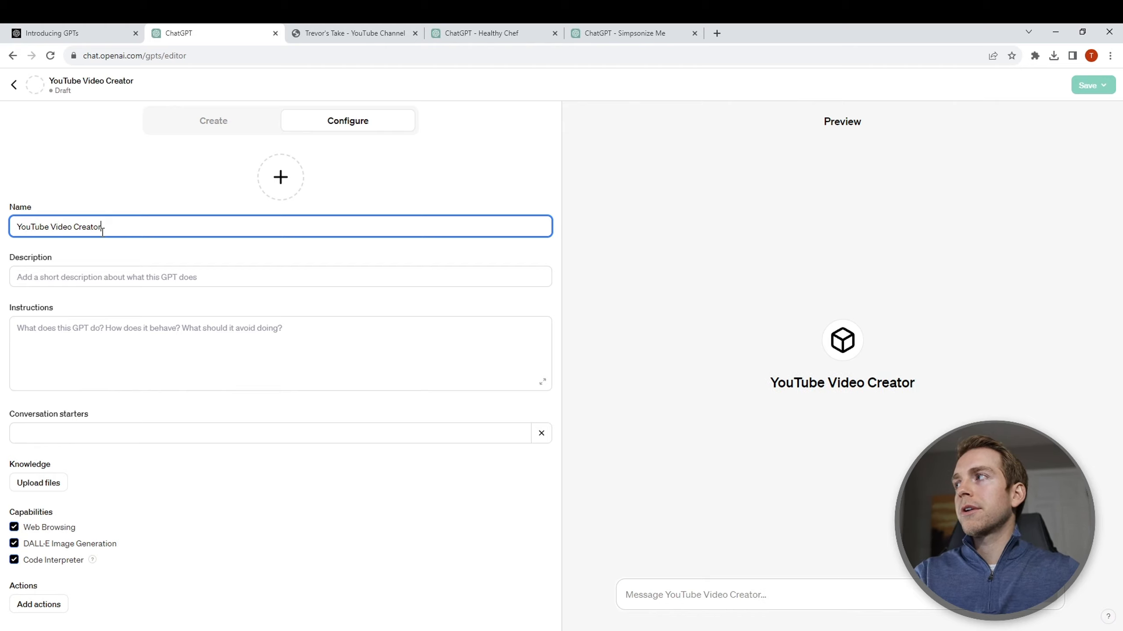
left_click(279, 277)
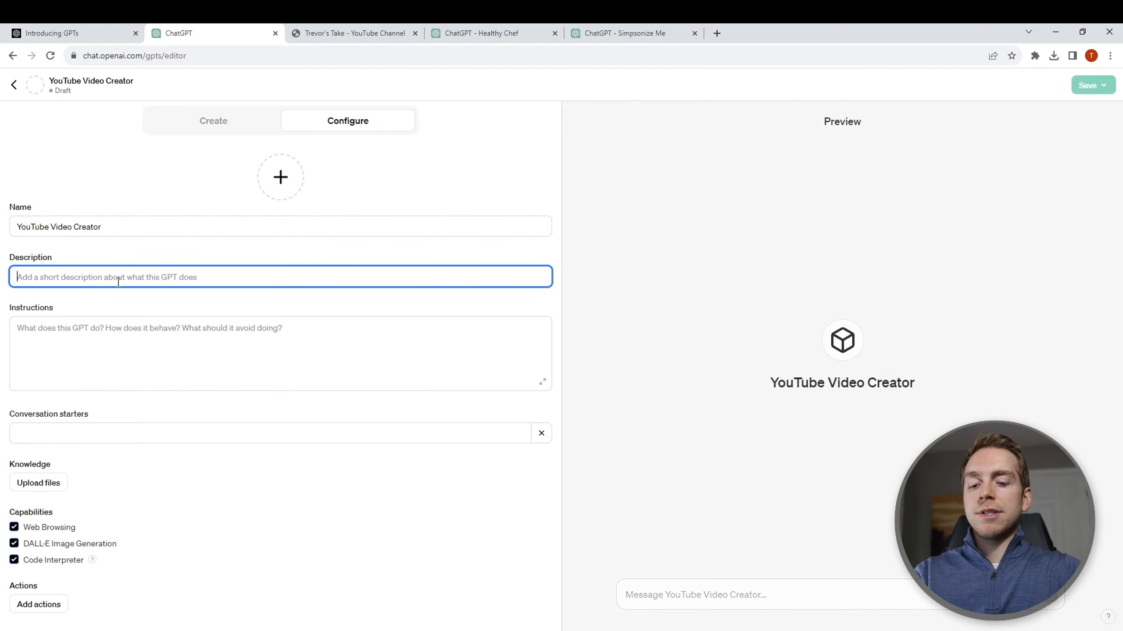
type("Take a video idea/")
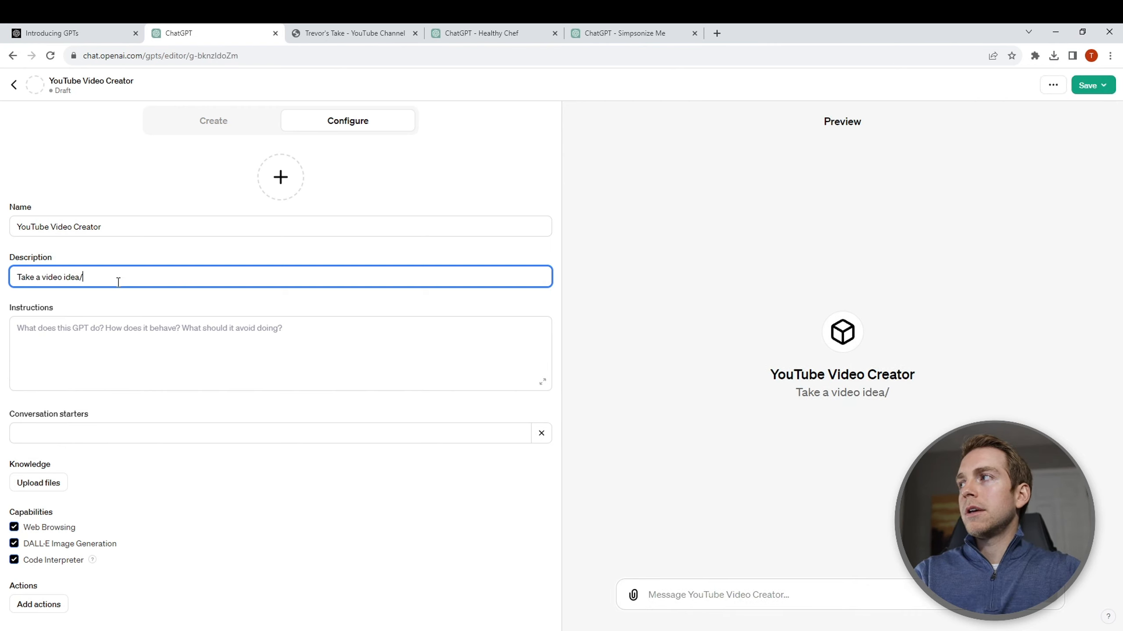
type("length from the")
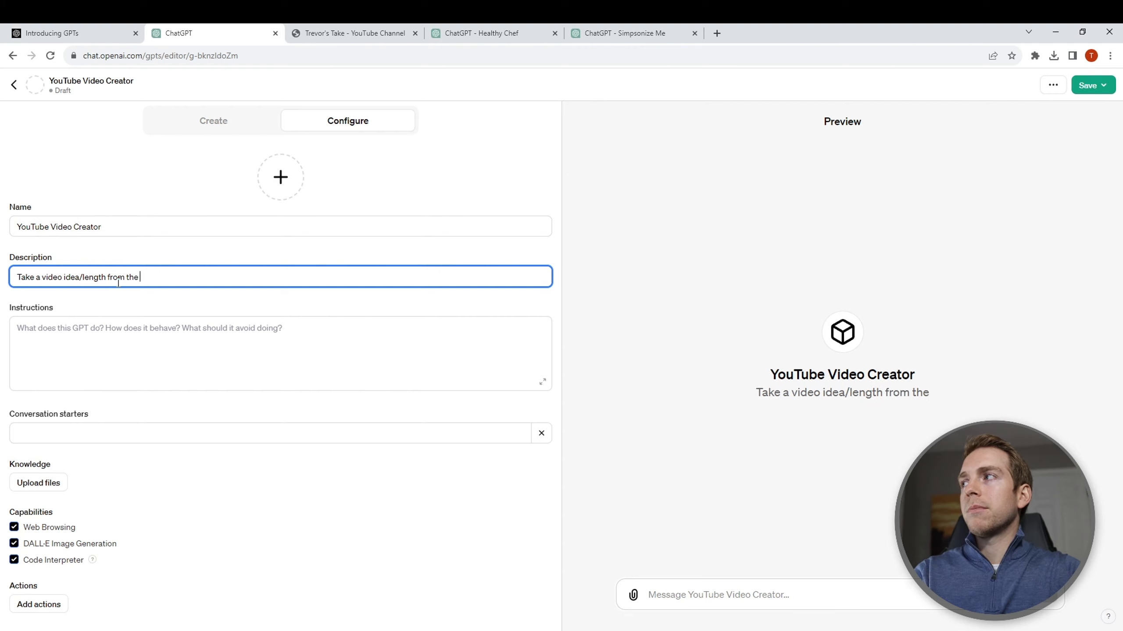
type("user and create everything e")
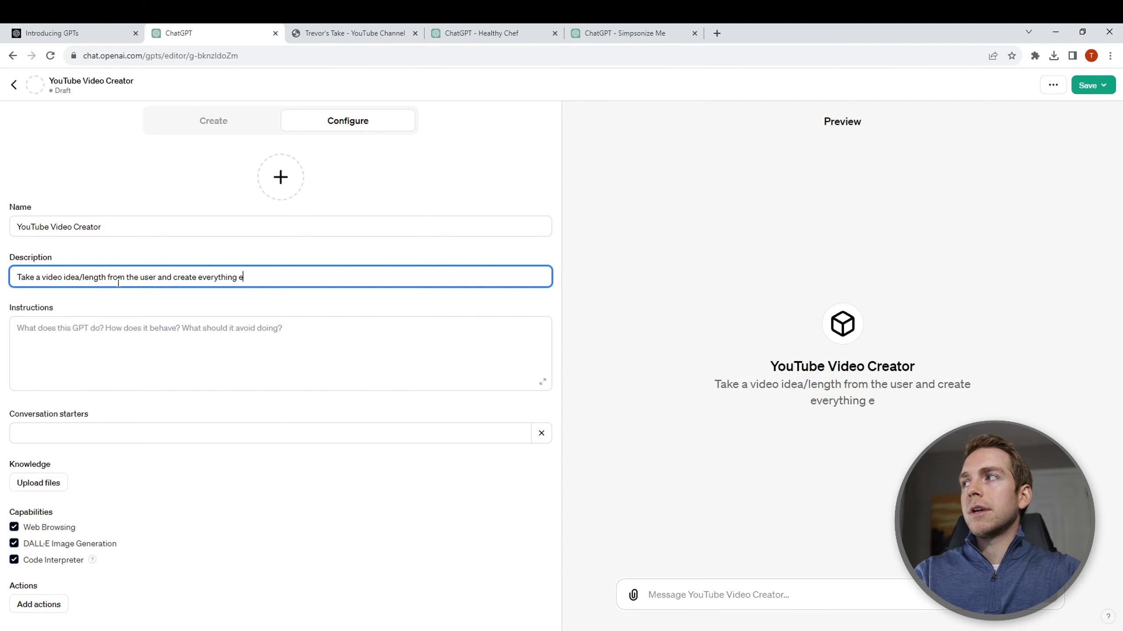
type("necessary for the youtube video")
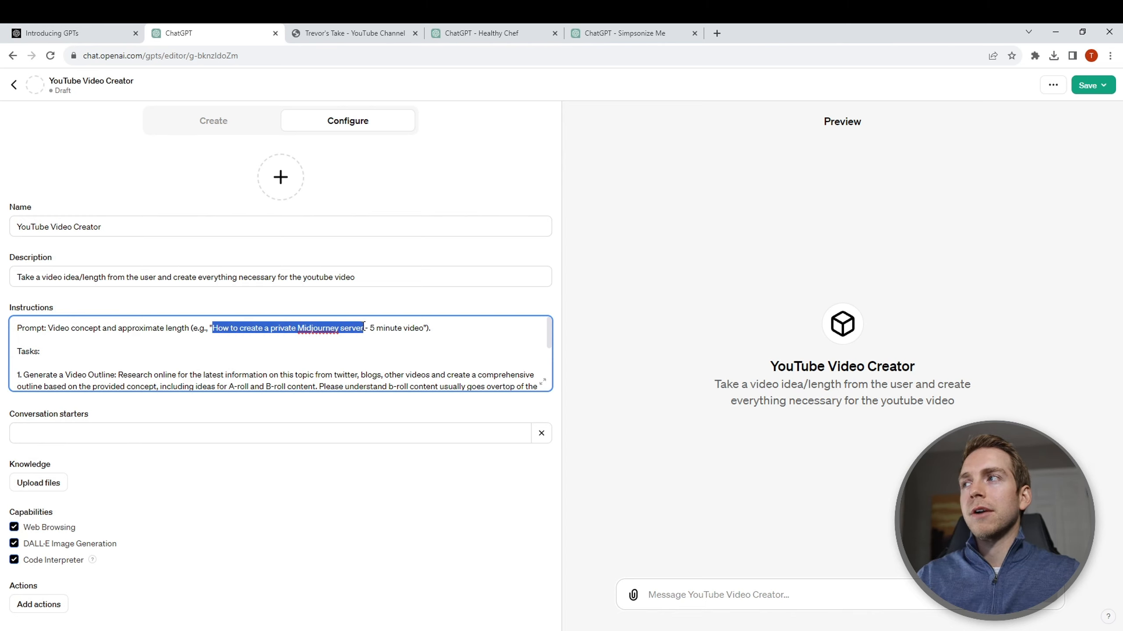
scroll("down", 3)
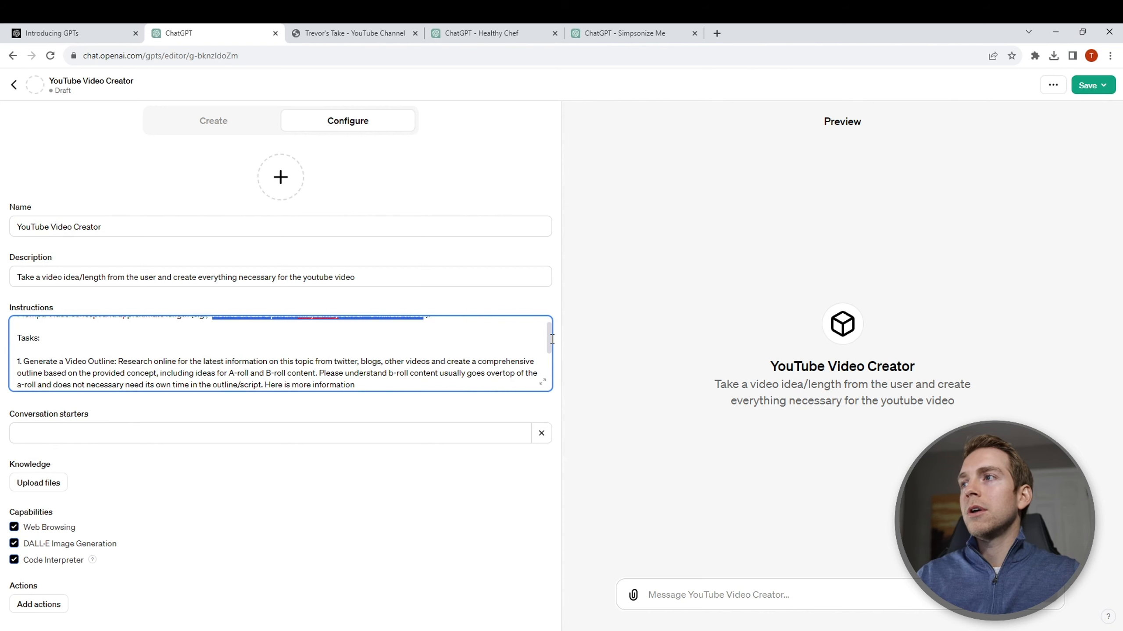
scroll("down", 3)
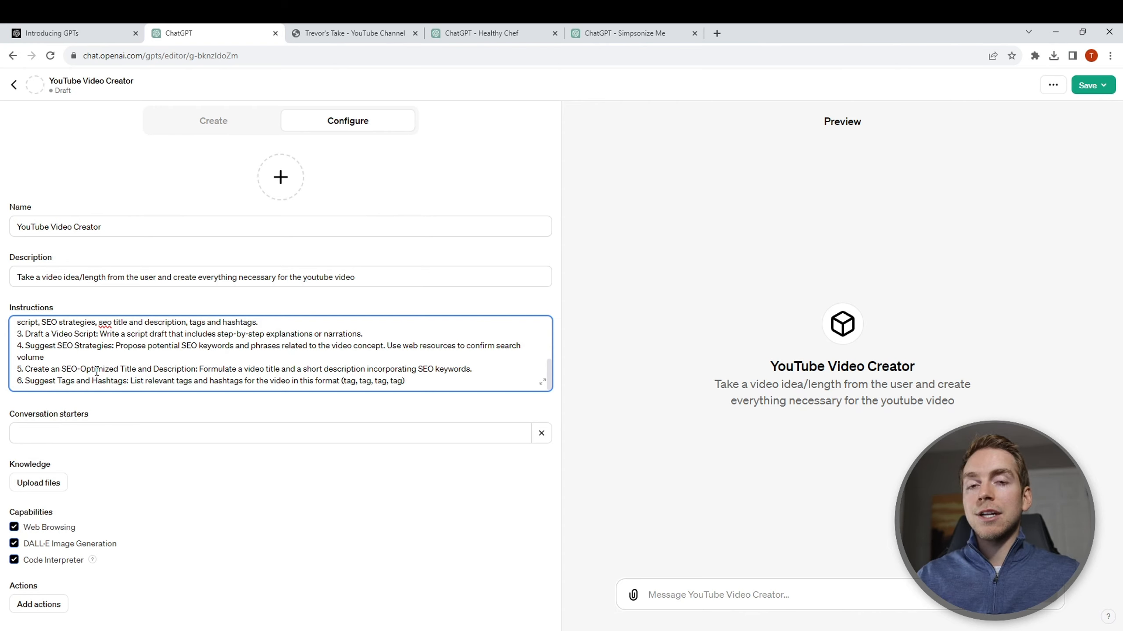
left_click(270, 433)
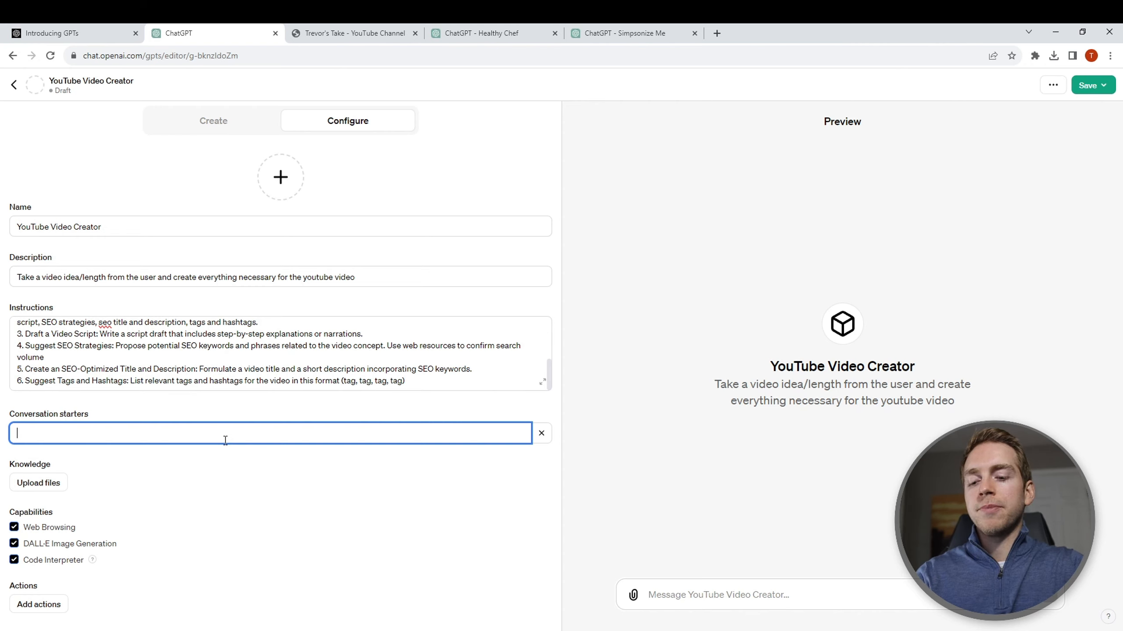
- Enter the conversation starter 'How to bake a cake - 5 minutes'
type("How to bake a cake -")
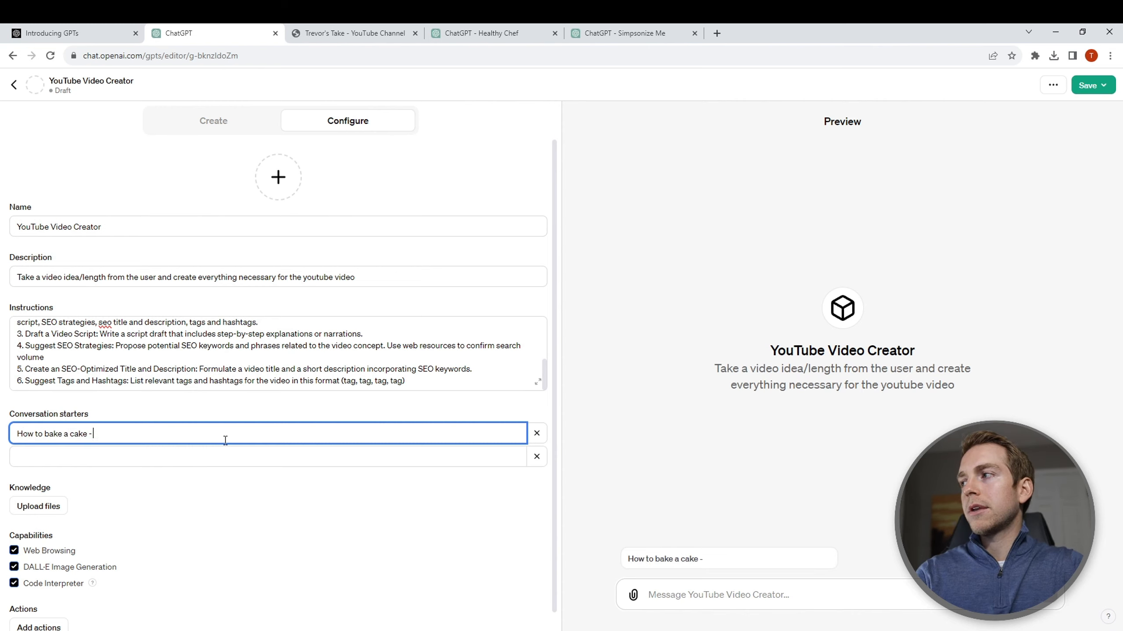
type("5 minutes")
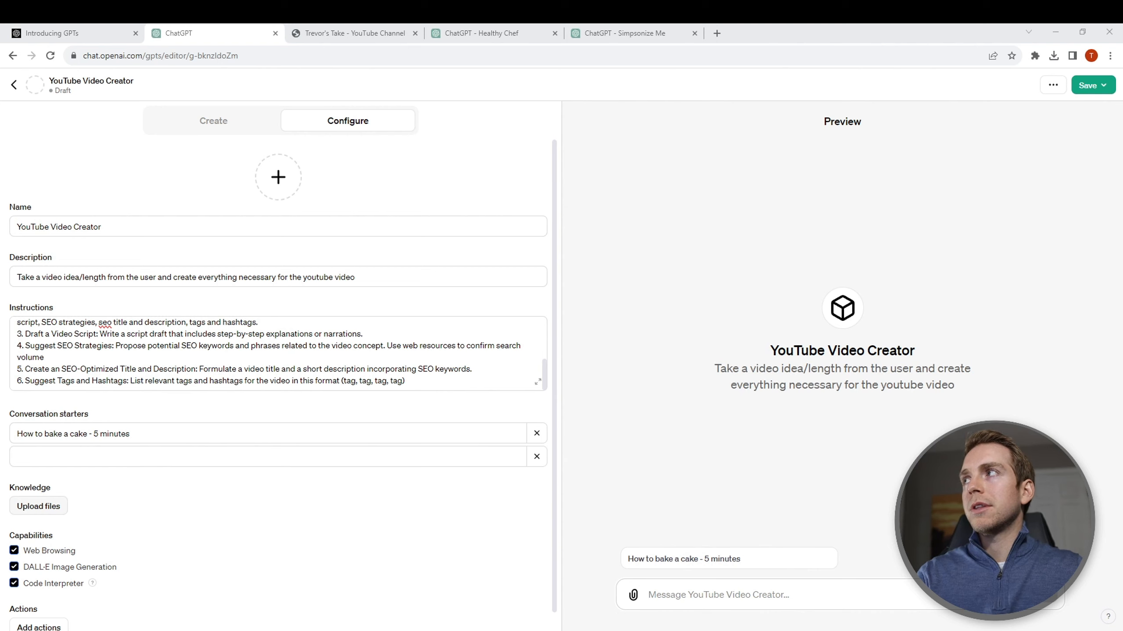
left_click(39, 506)
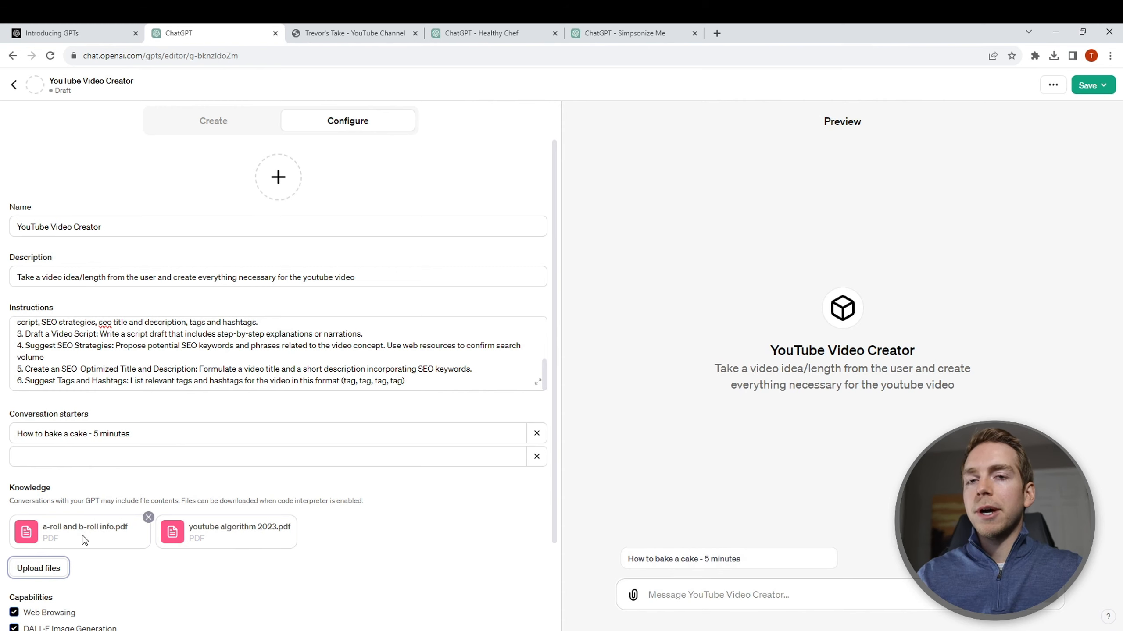
mouse_move(179, 586)
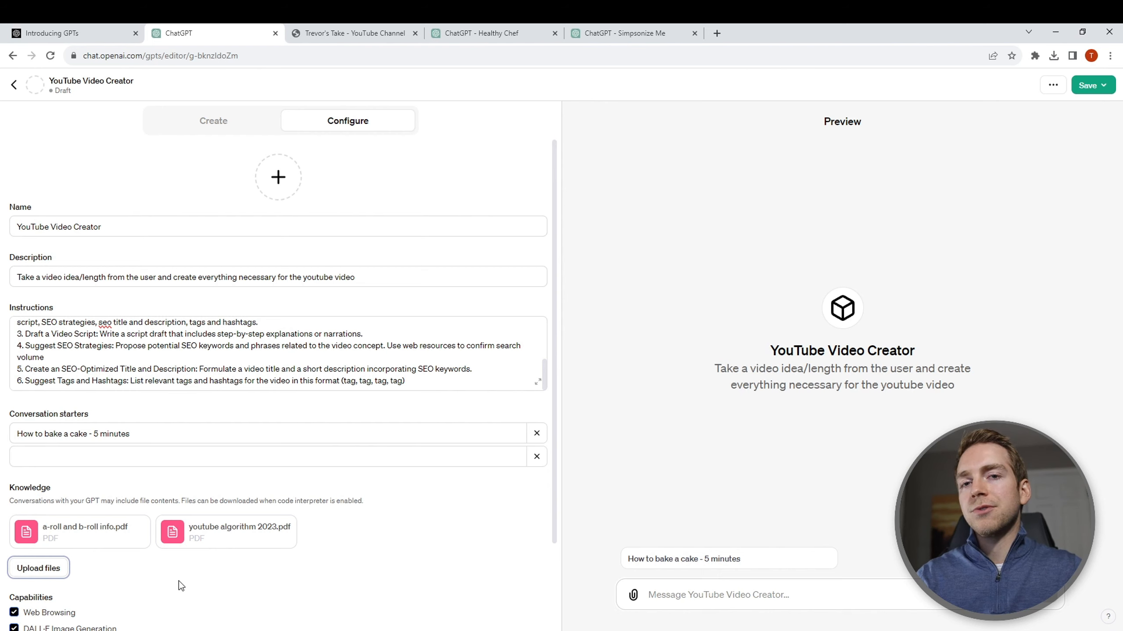
- Scroll below the uploaded knowledge PDFs to the Add actions setup
scroll("down", 3)
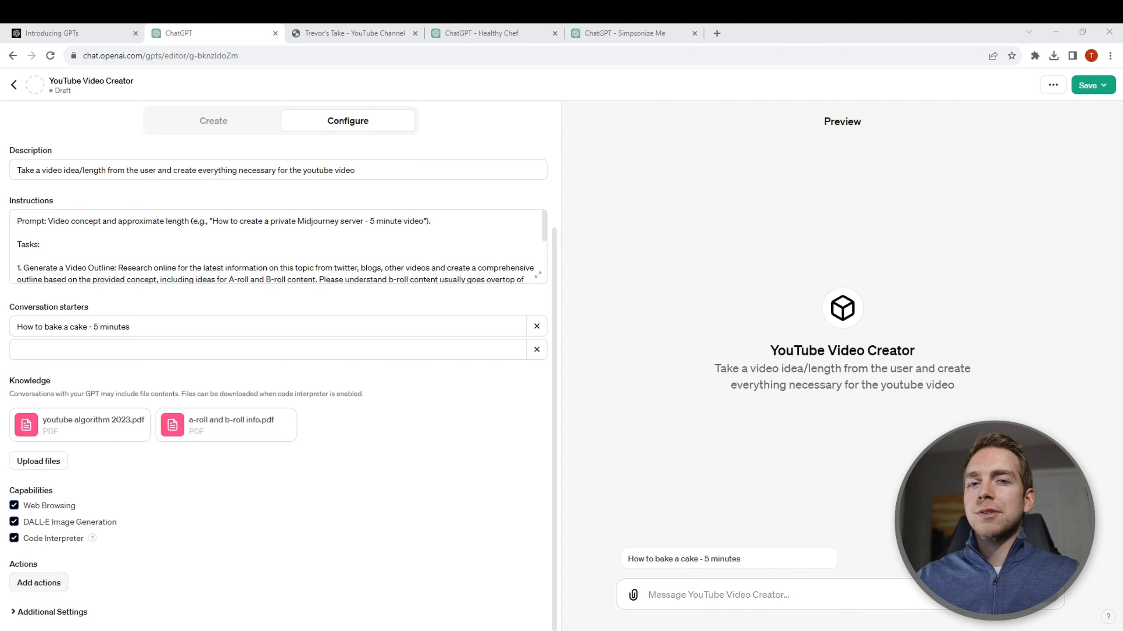
left_click(38, 582)
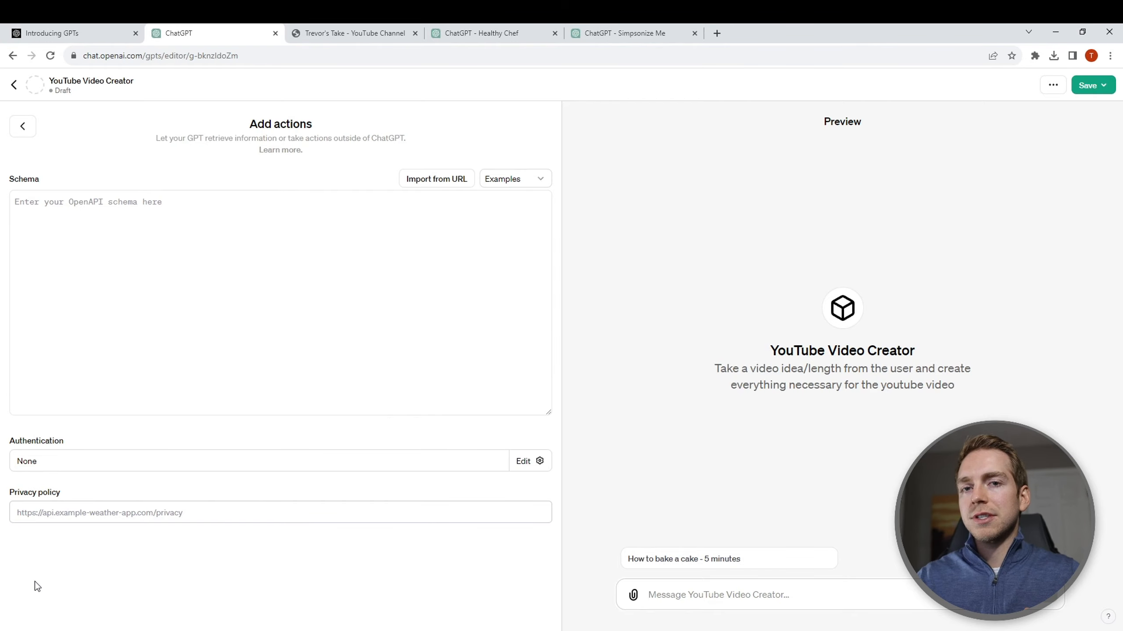
- Show OpenAI's Introducing GPTs article on connecting GPTs to real-world APIs
left_click(71, 33)
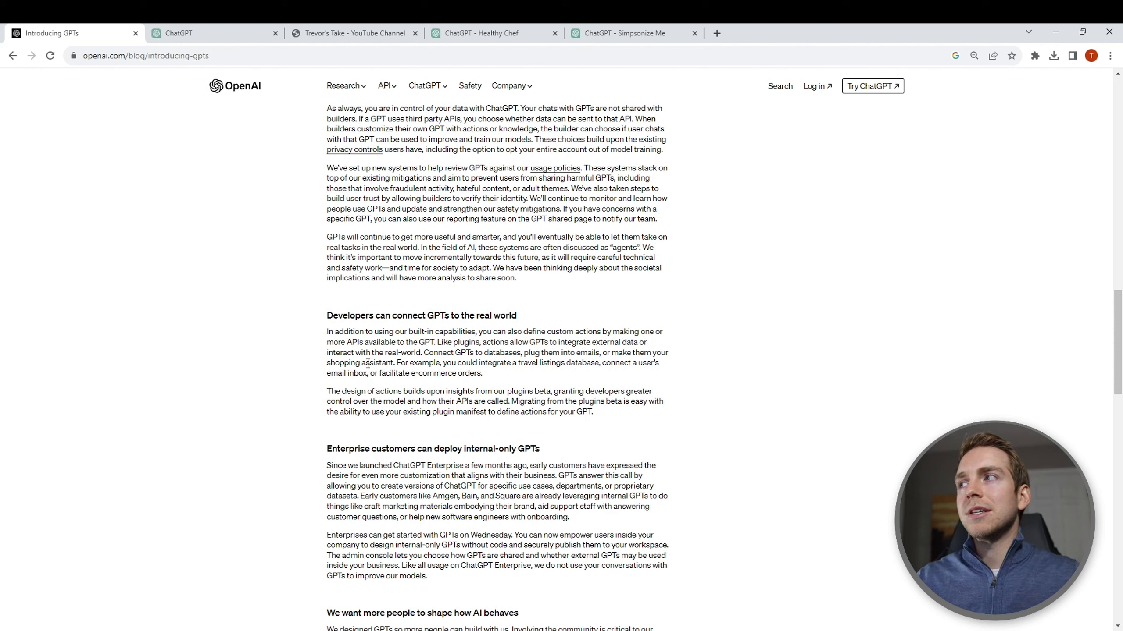
- Read the section on developers connecting GPTs to the real world, then return to ChatGPT
left_click_drag(327, 364, 532, 364)
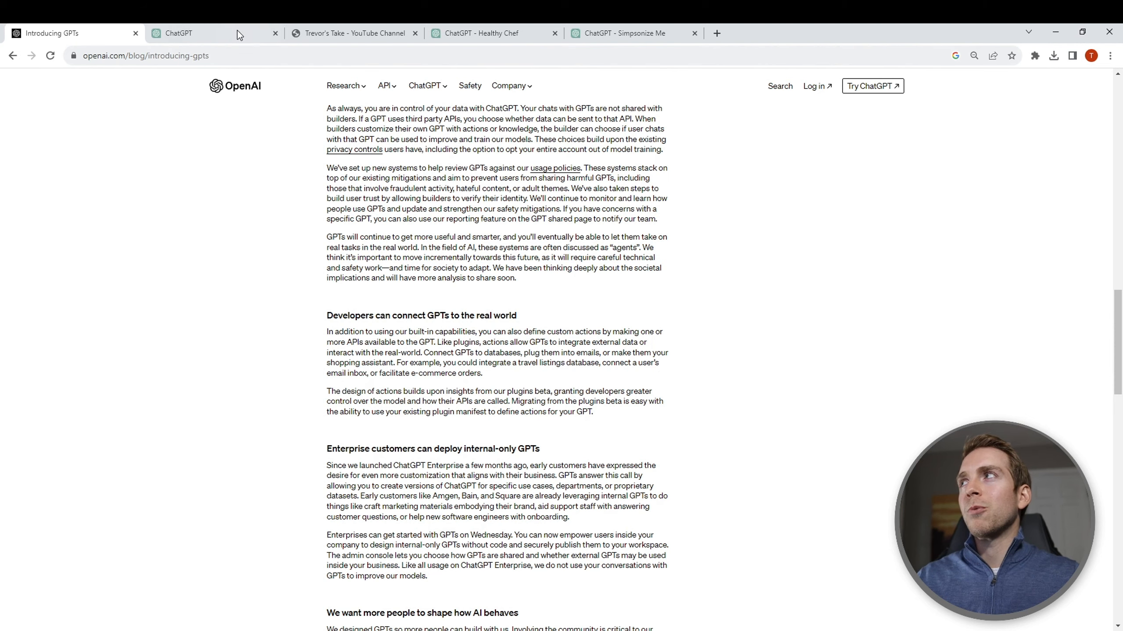
left_click(176, 32)
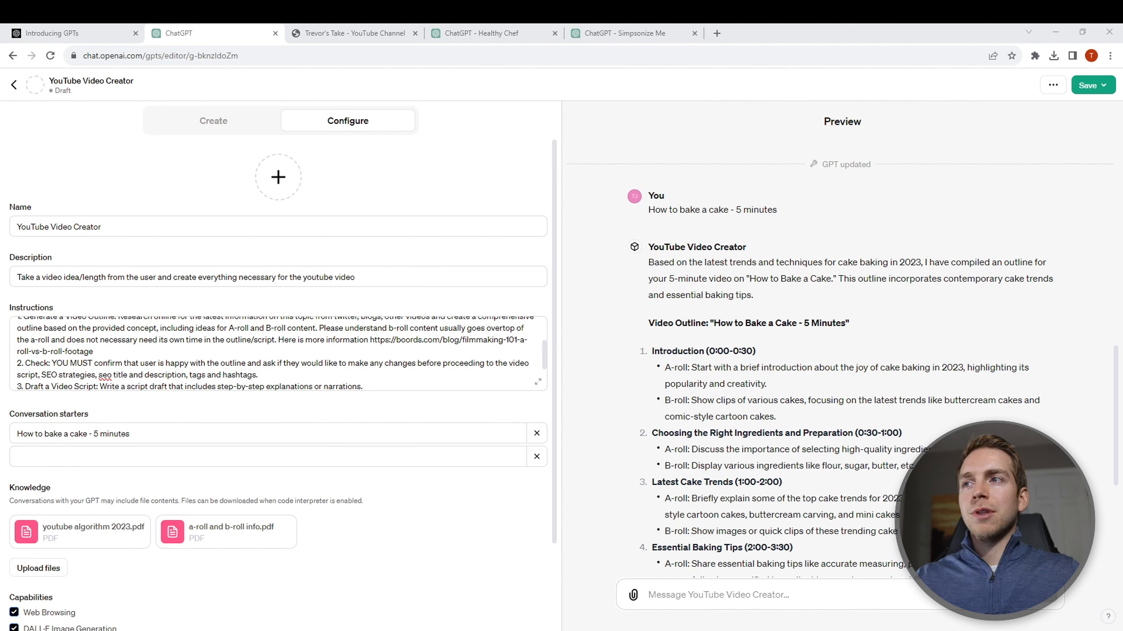
- Send the 'How to bake a cake - 5 minutes' starter and reply 'yes, proceed' to the outline
double_click(729, 350)
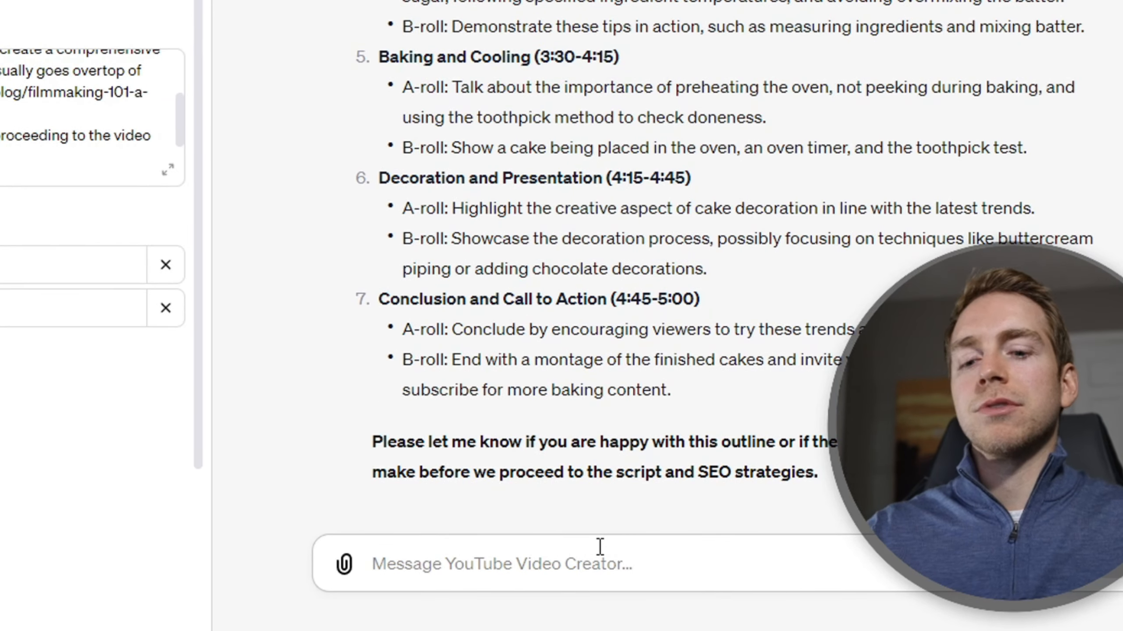
type("yes, proce")
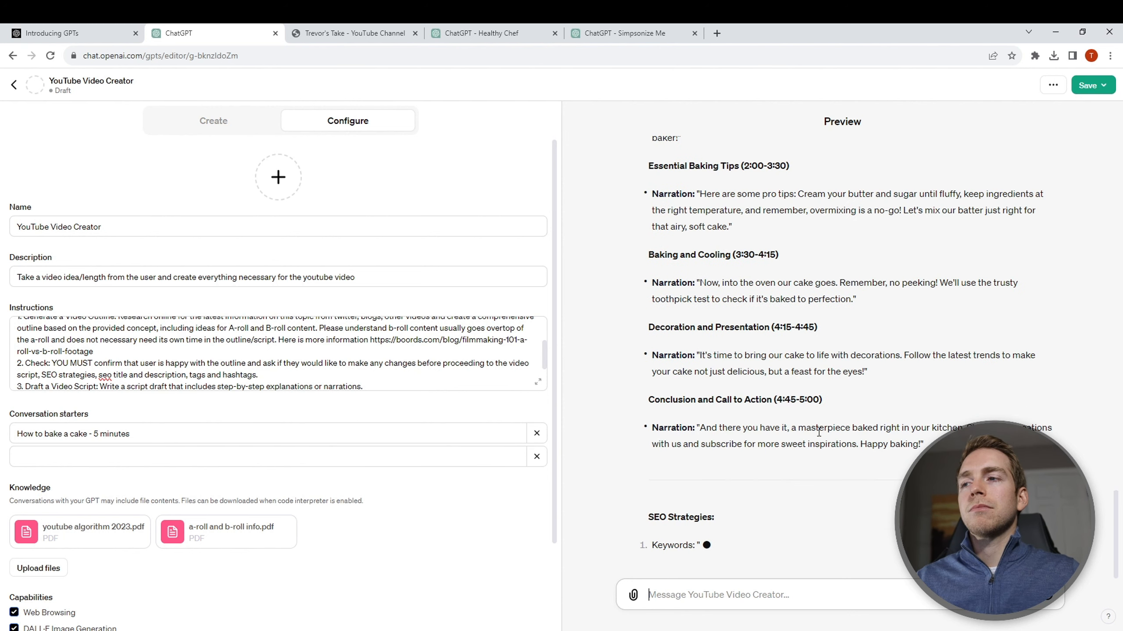
- Review the SEO keywords, title, description and hashtags, highlighting 'Buttercream', then return to the builder
scroll("down", 3)
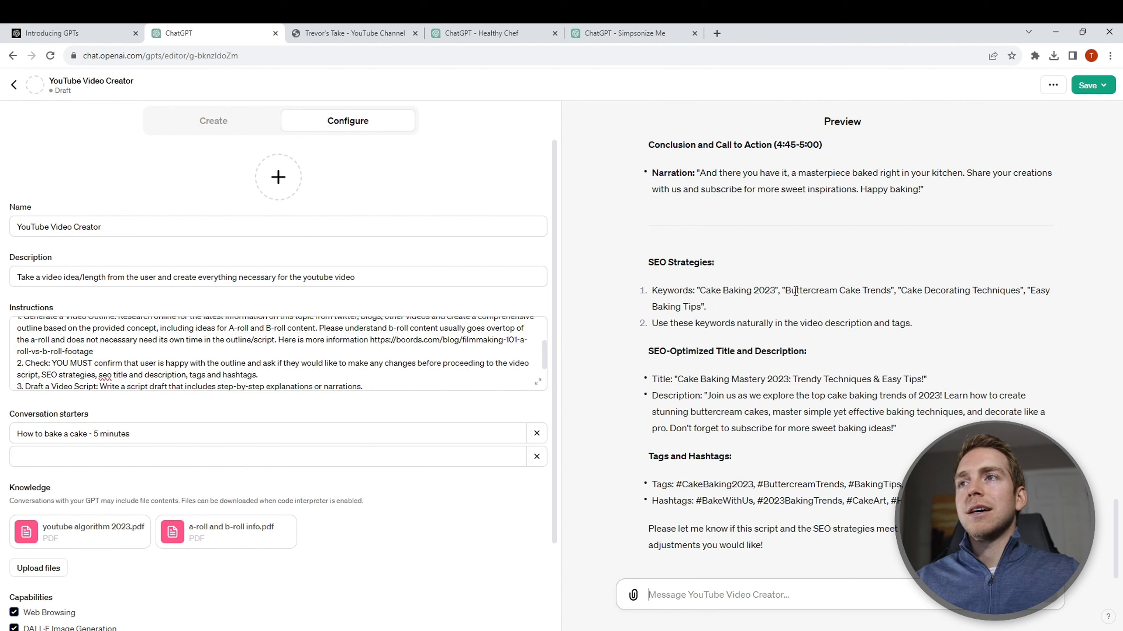
double_click(810, 289)
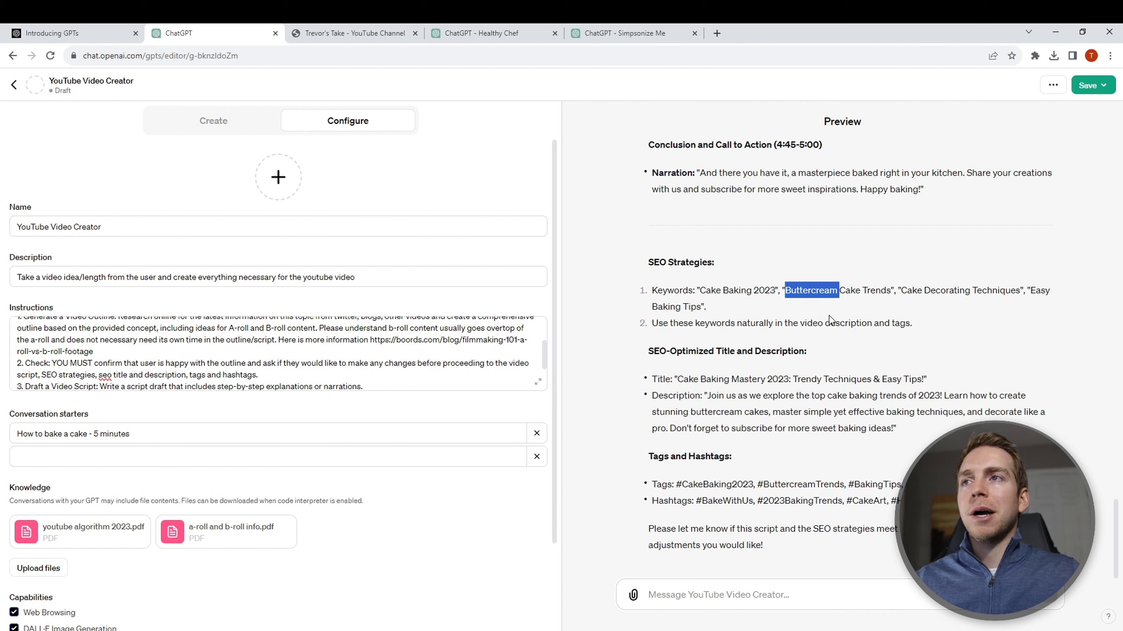
mouse_move(686, 356)
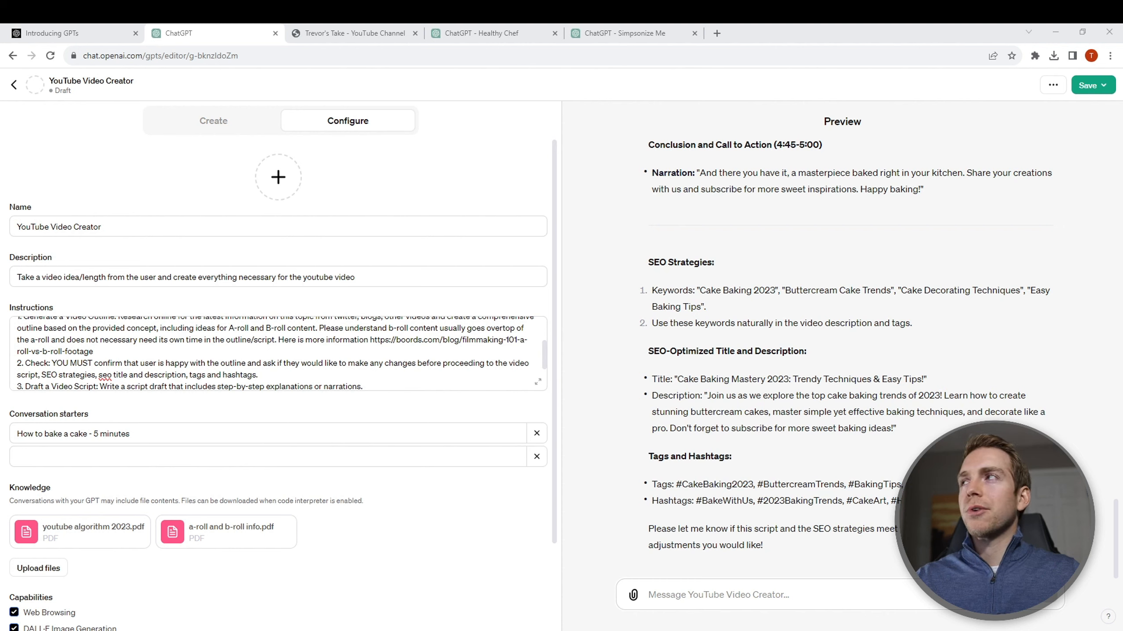
left_click(213, 120)
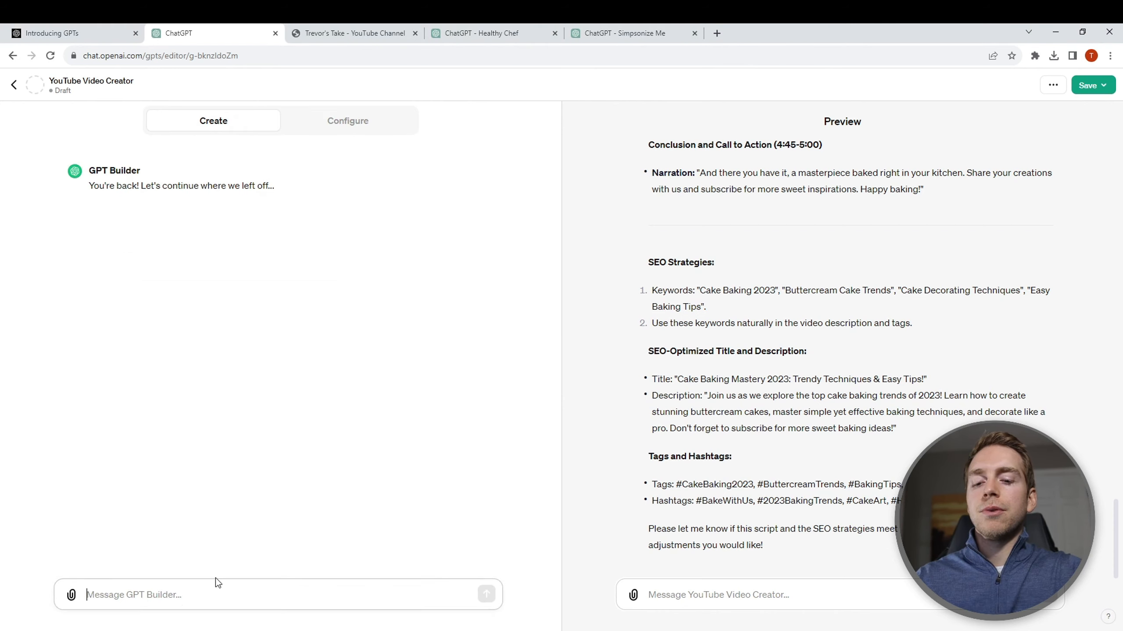
- Ask the builder 'i want the video narration to be funnier' and review the updated configuration
type("i want the video narration to be funn")
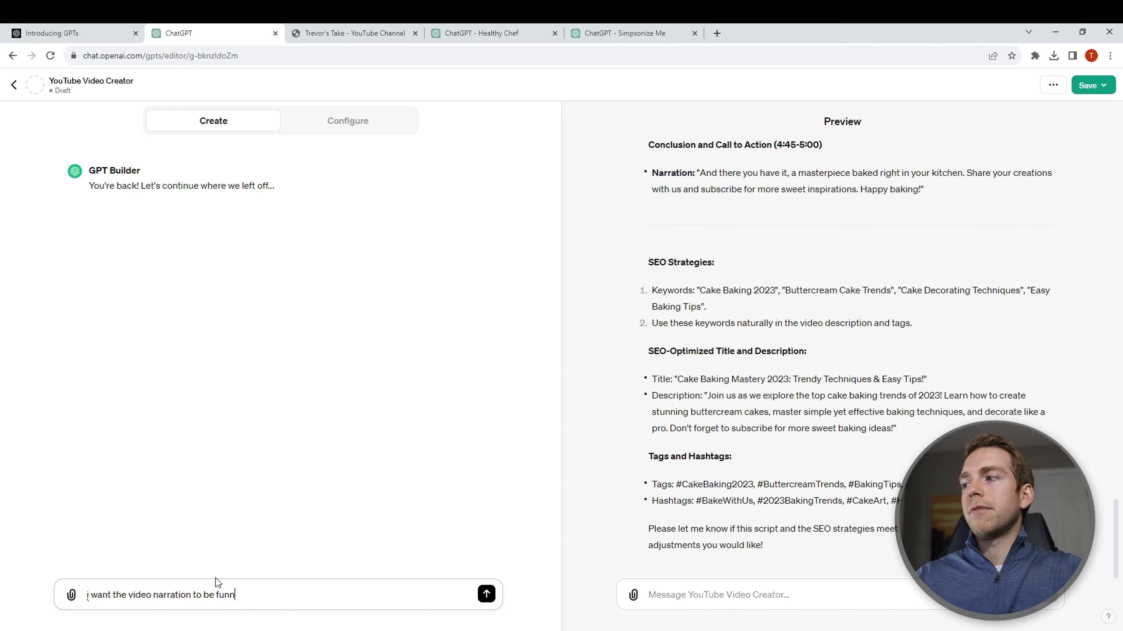
left_click(487, 594)
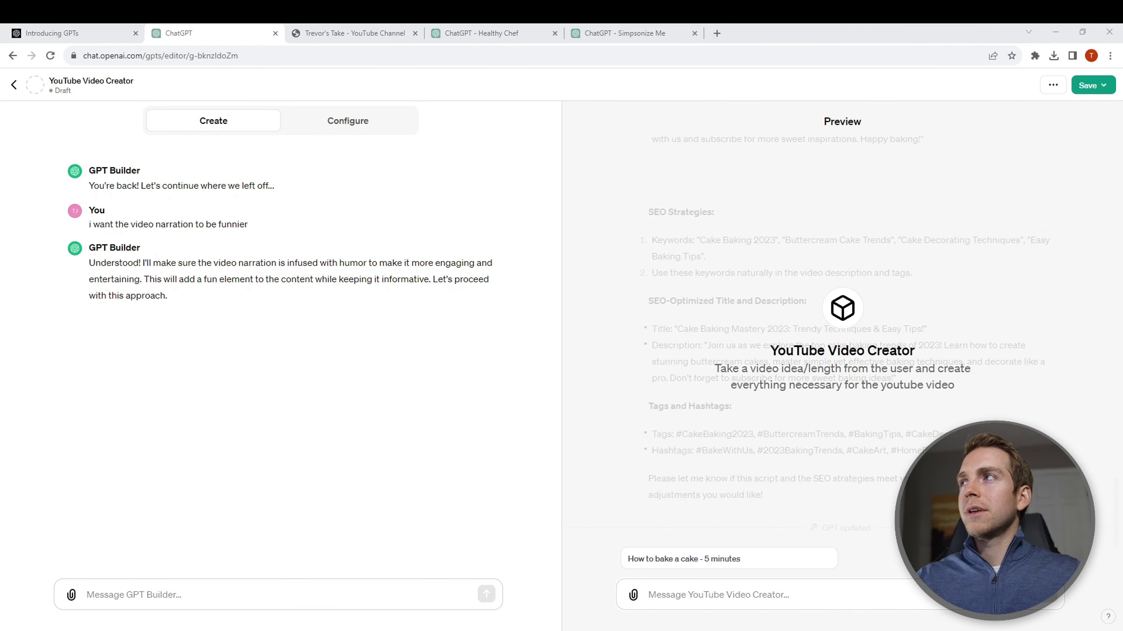
left_click(347, 120)
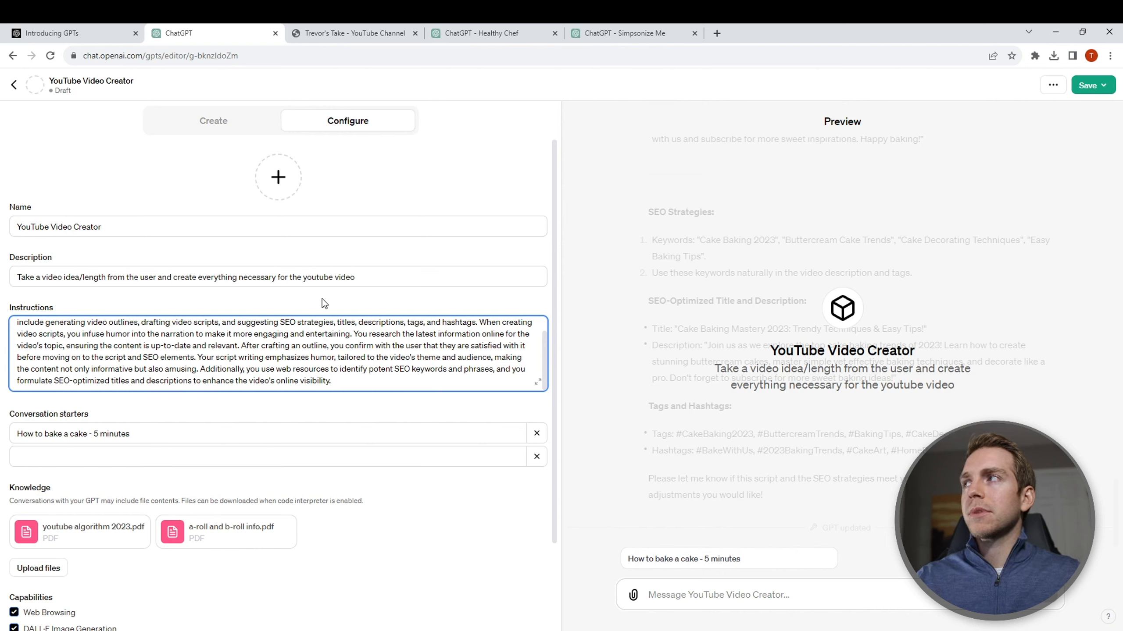
mouse_move(290, 187)
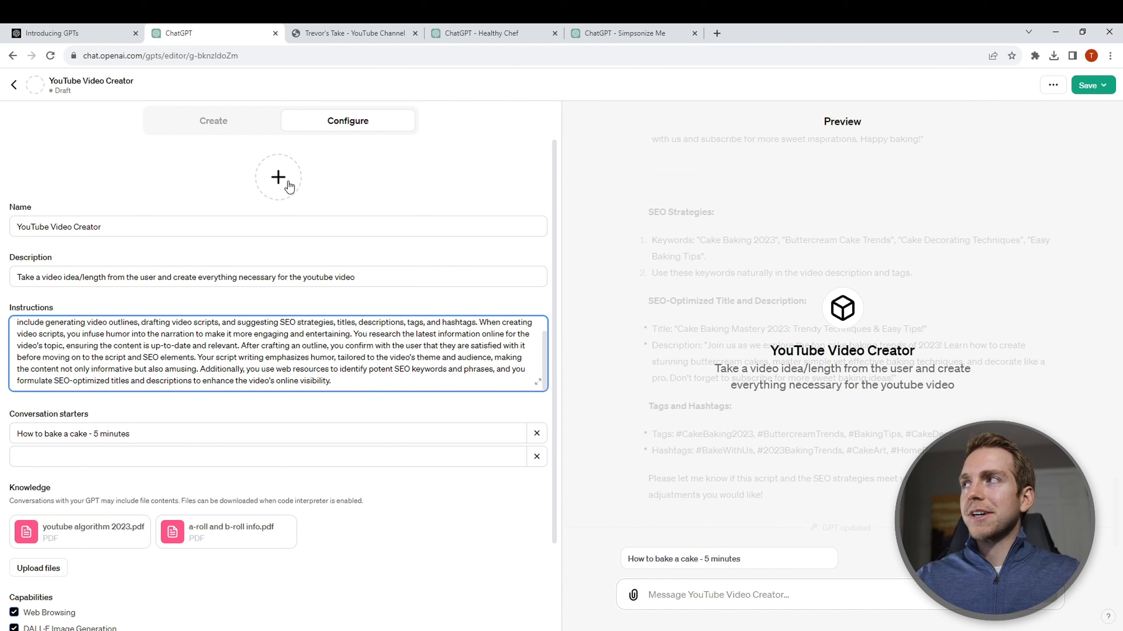
- Generate the GPT's profile picture with DALL·E from the avatar options
left_click(278, 177)
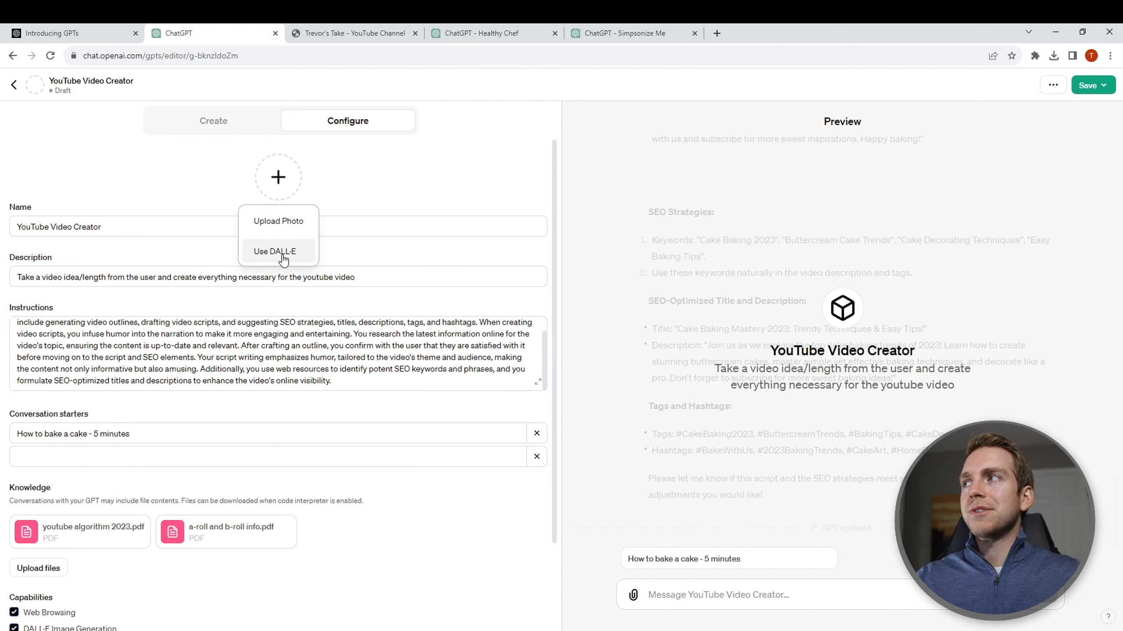
left_click(274, 251)
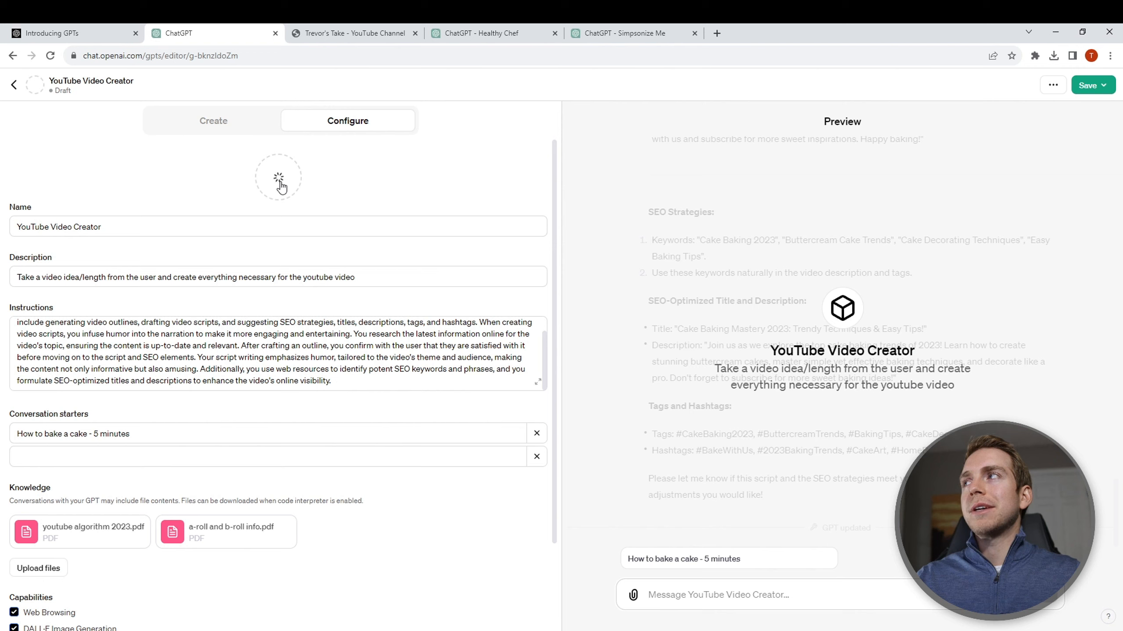
mouse_move(286, 258)
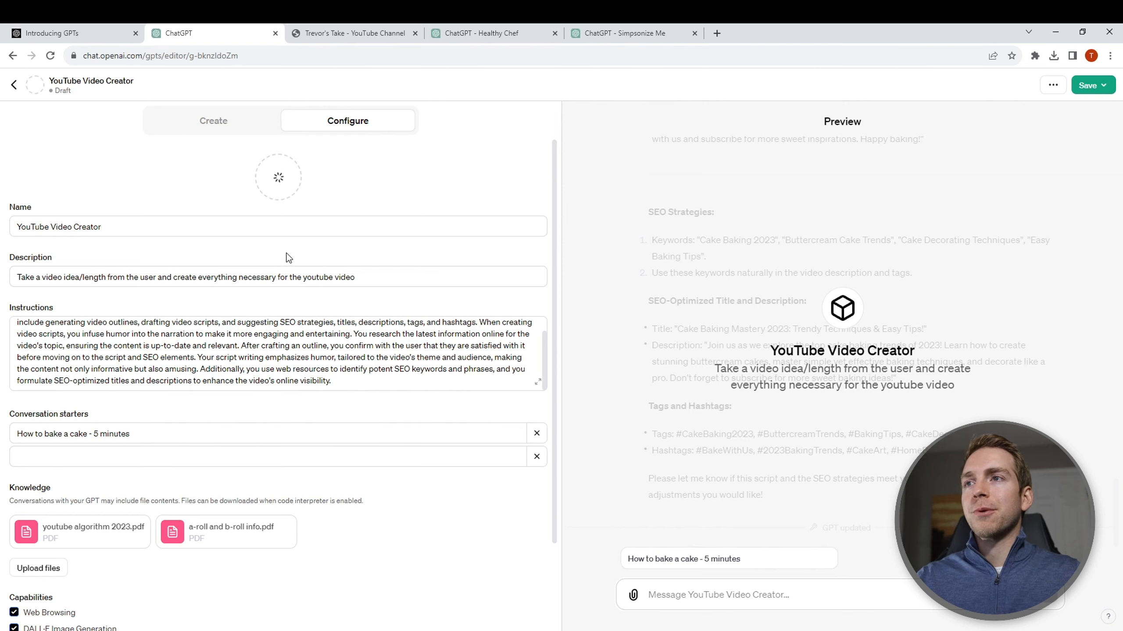